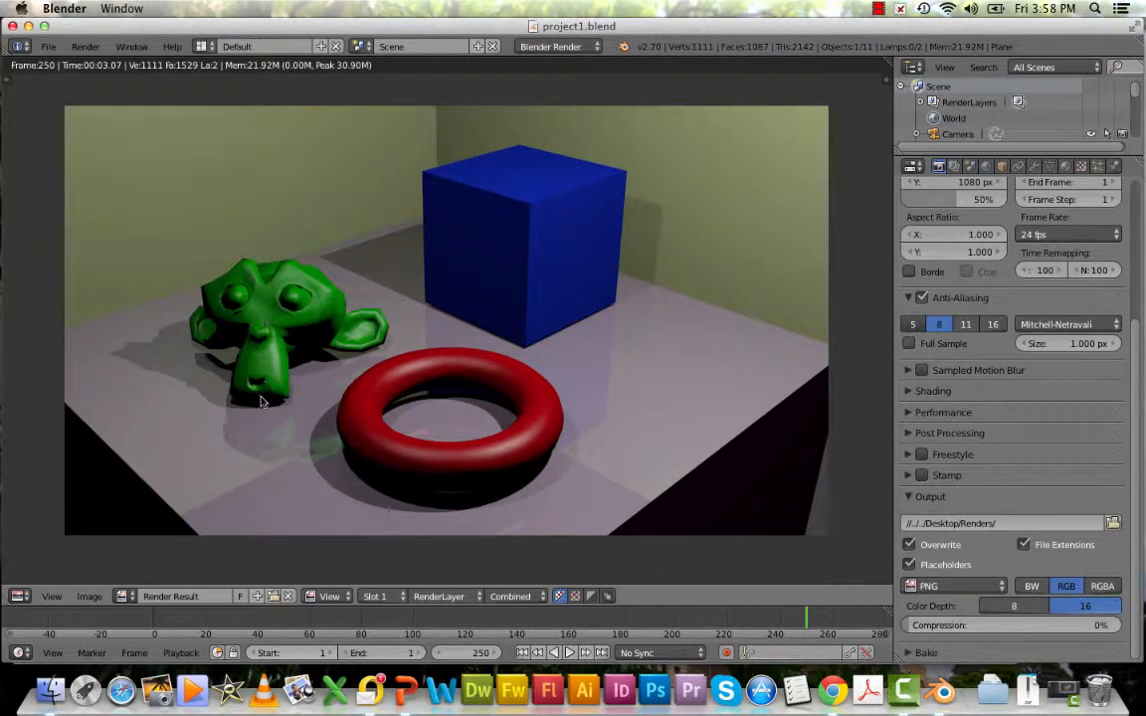
mouse_move(292, 337)
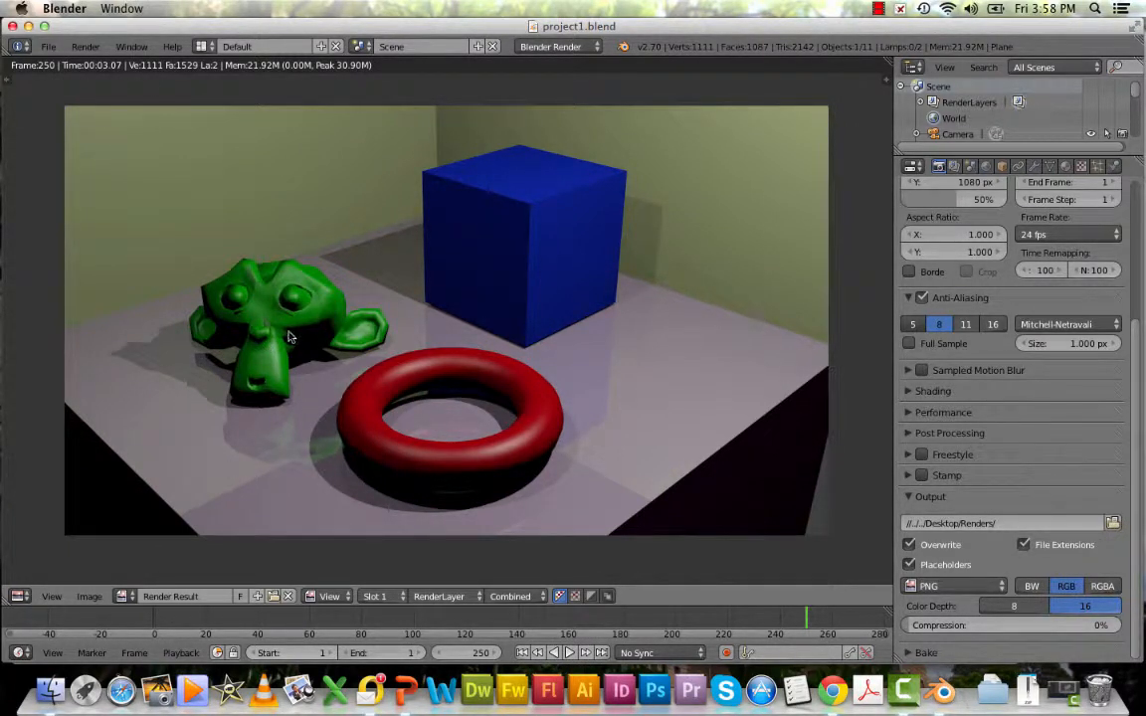
mouse_move(324, 174)
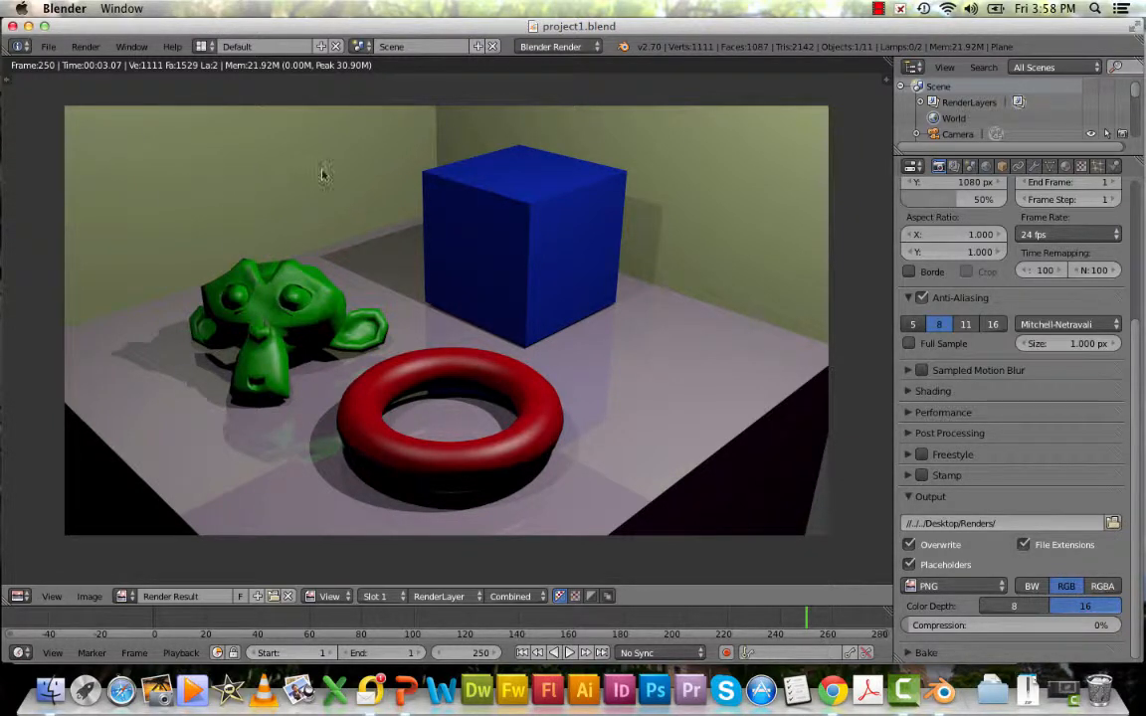
mouse_move(555, 275)
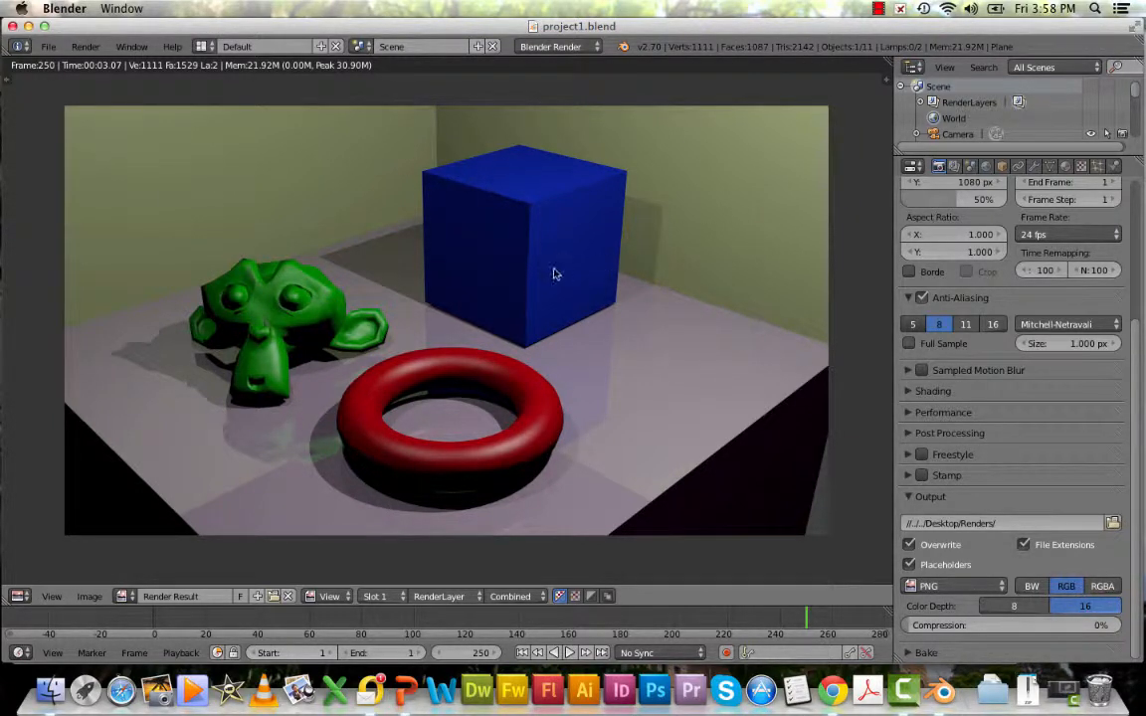
mouse_move(600, 339)
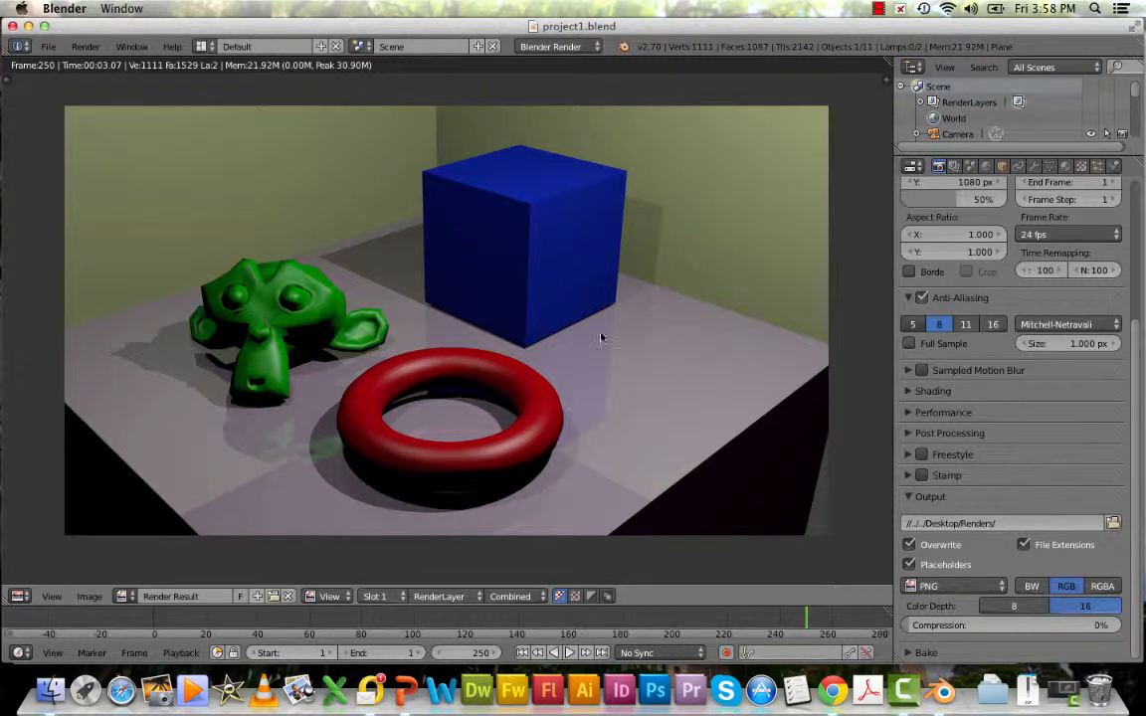
mouse_move(359, 381)
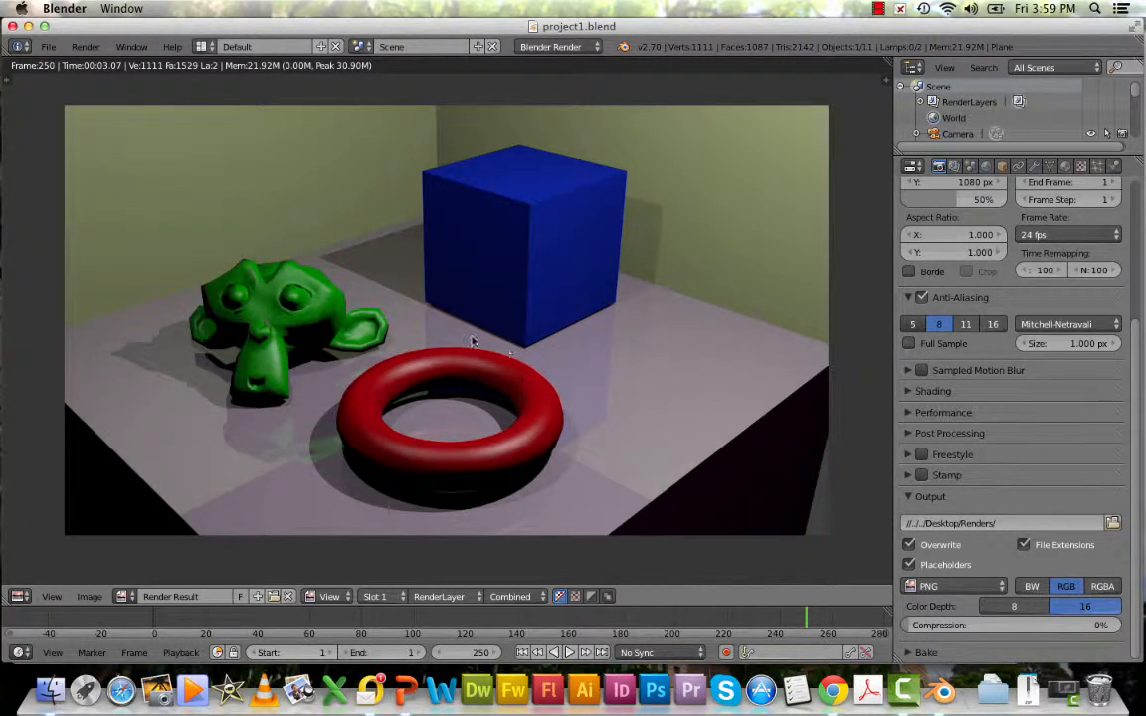
mouse_move(416, 398)
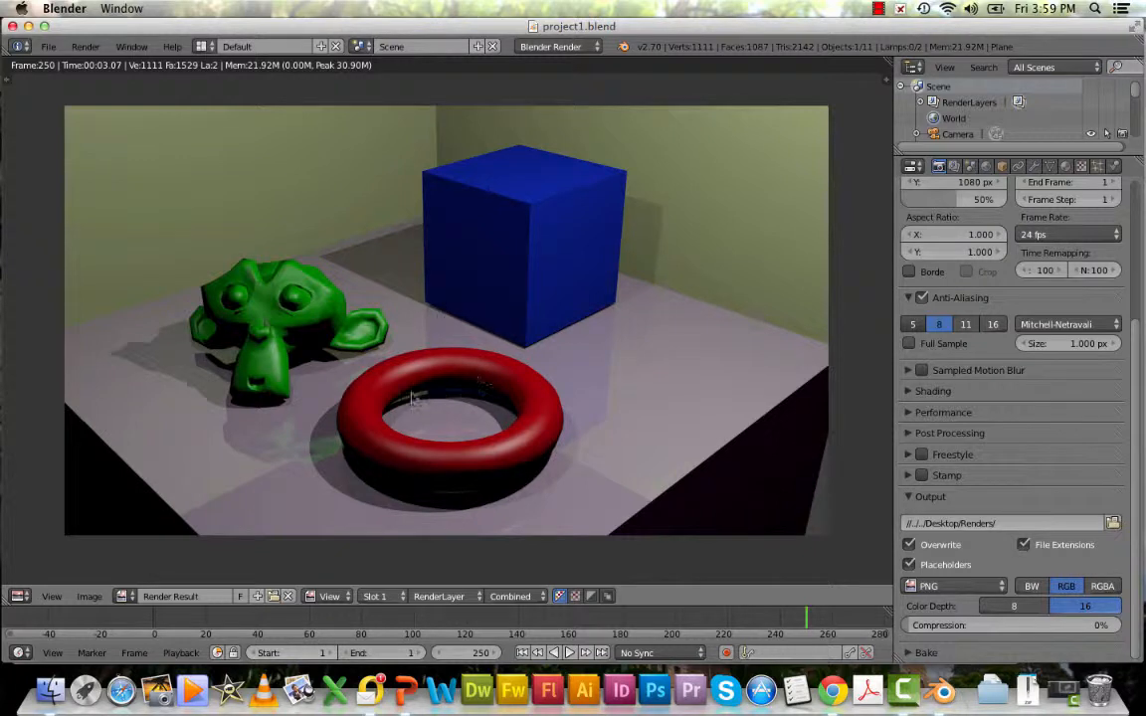
mouse_move(256, 309)
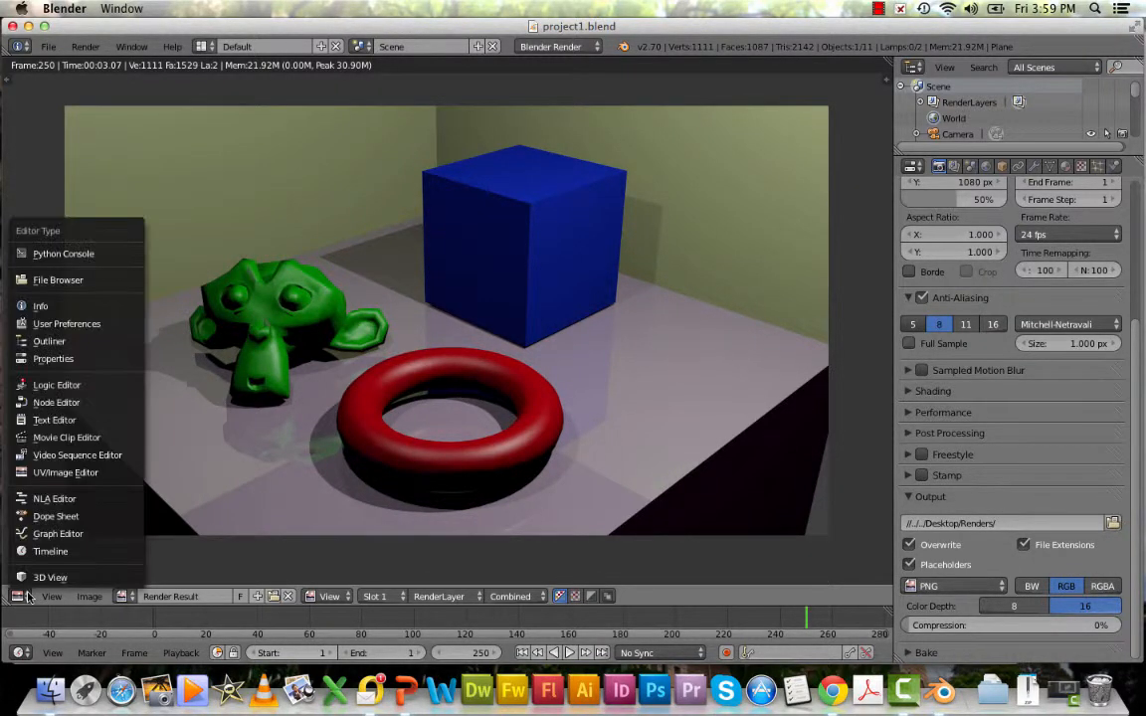
Switch the area back to the 3D View and select the floor plane.
left_click(50, 577)
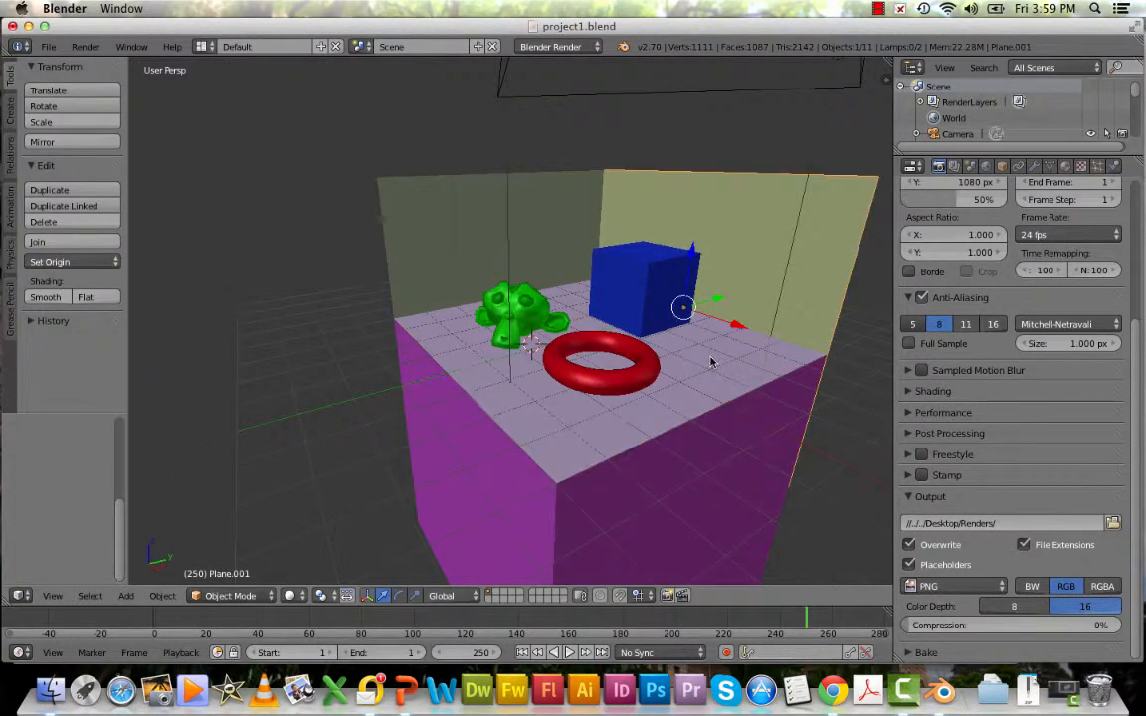
left_click(434, 344)
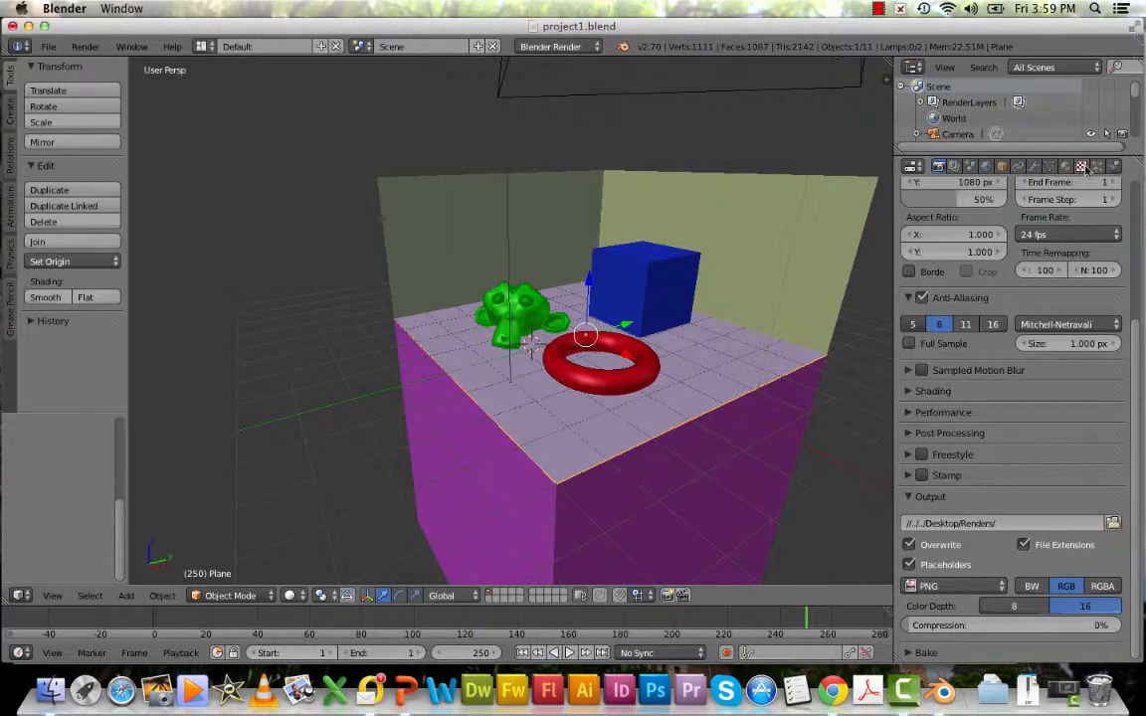
Add a new texture to the floor material and set its type to Image or Movie.
left_click(1082, 166)
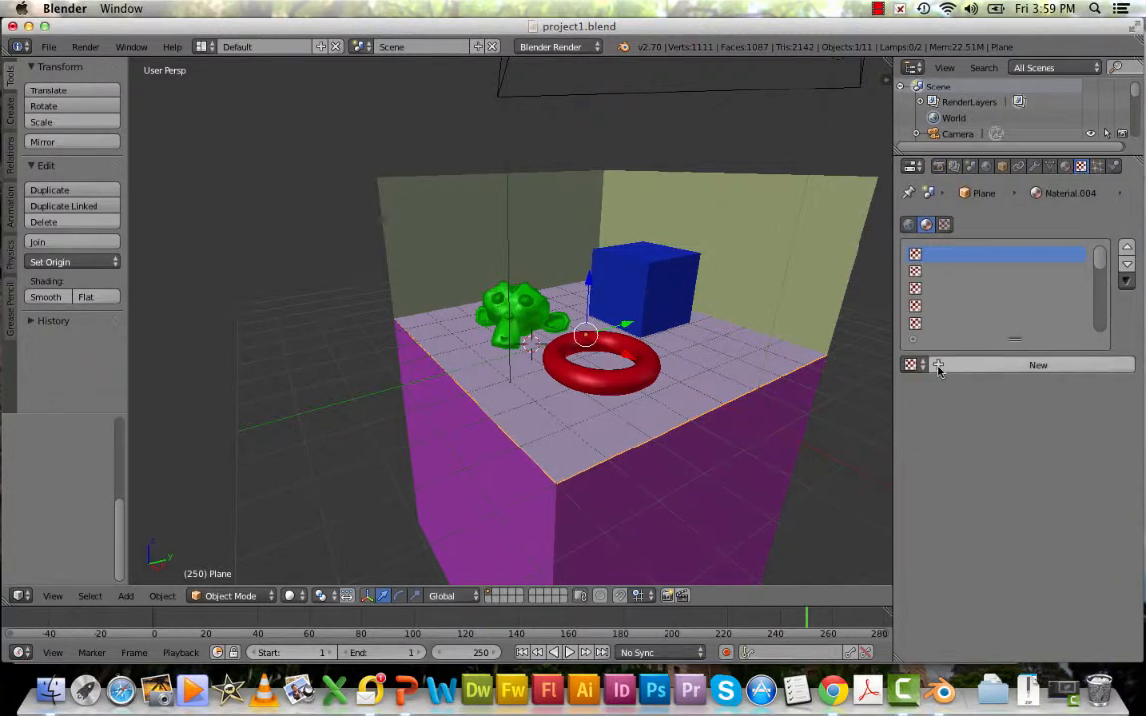
left_click(1037, 364)
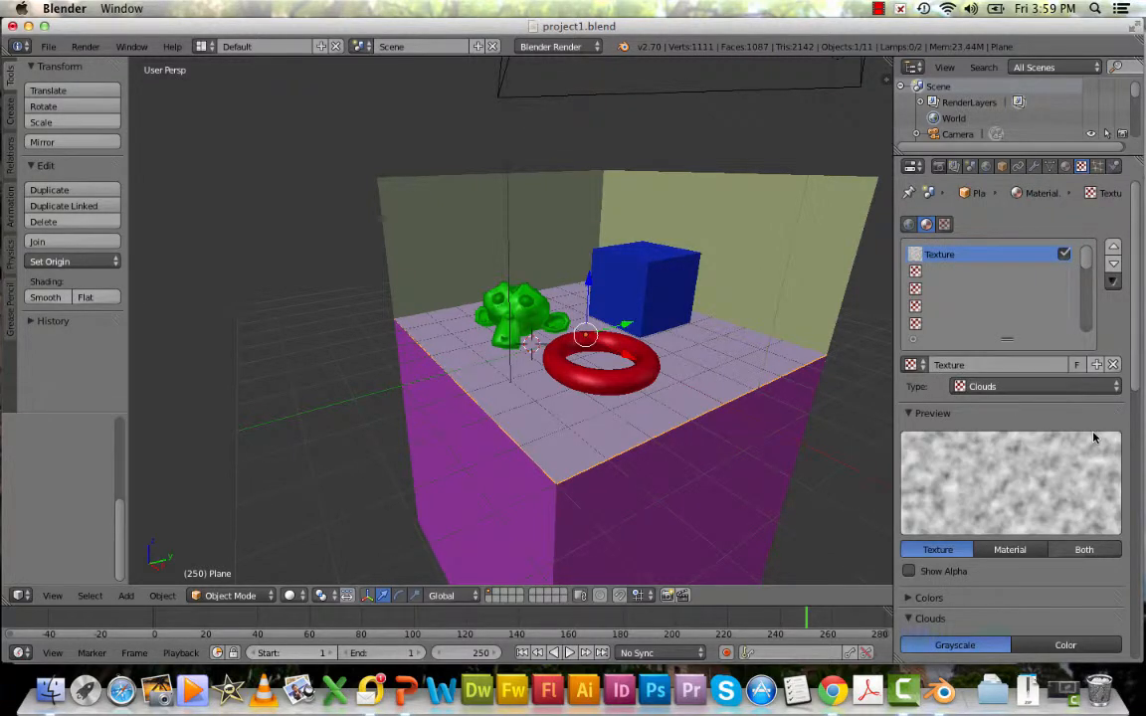
left_click(1034, 386)
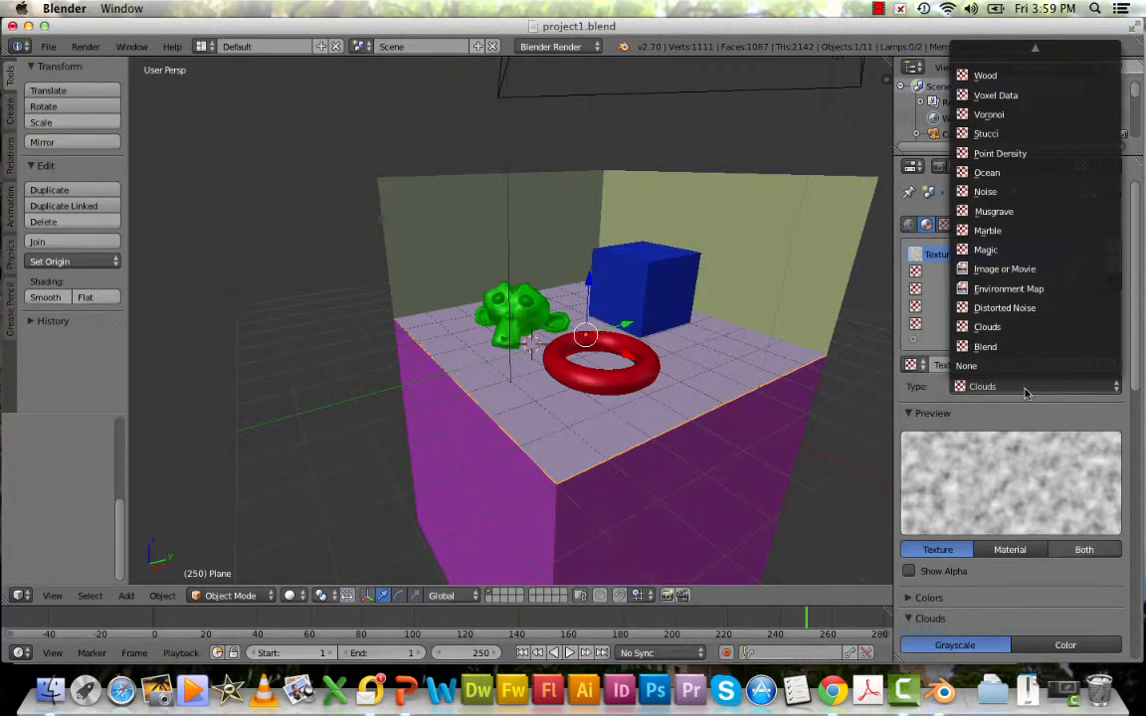
mouse_move(1004, 268)
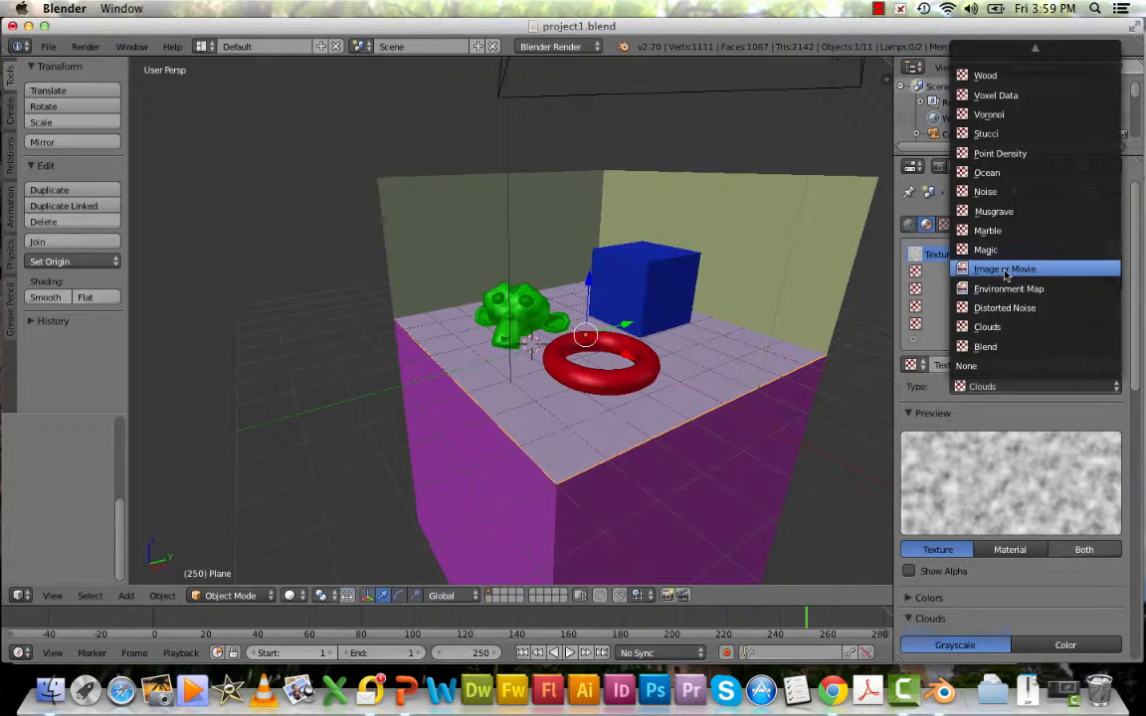
left_click(1004, 269)
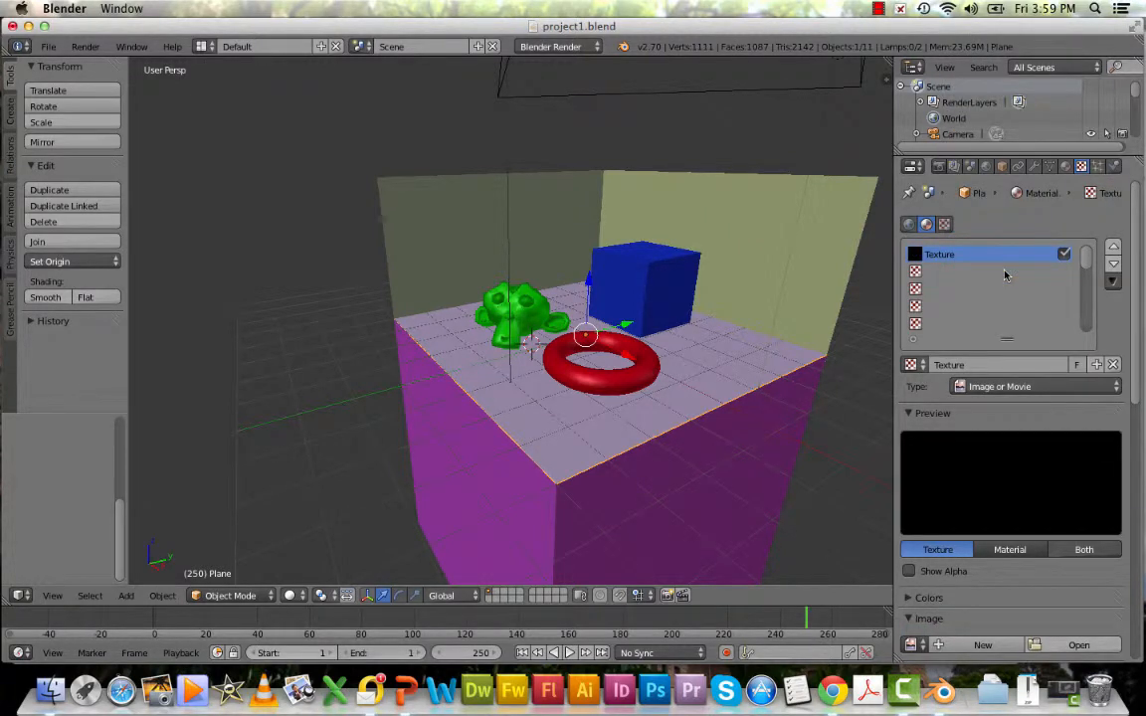
mouse_move(947, 266)
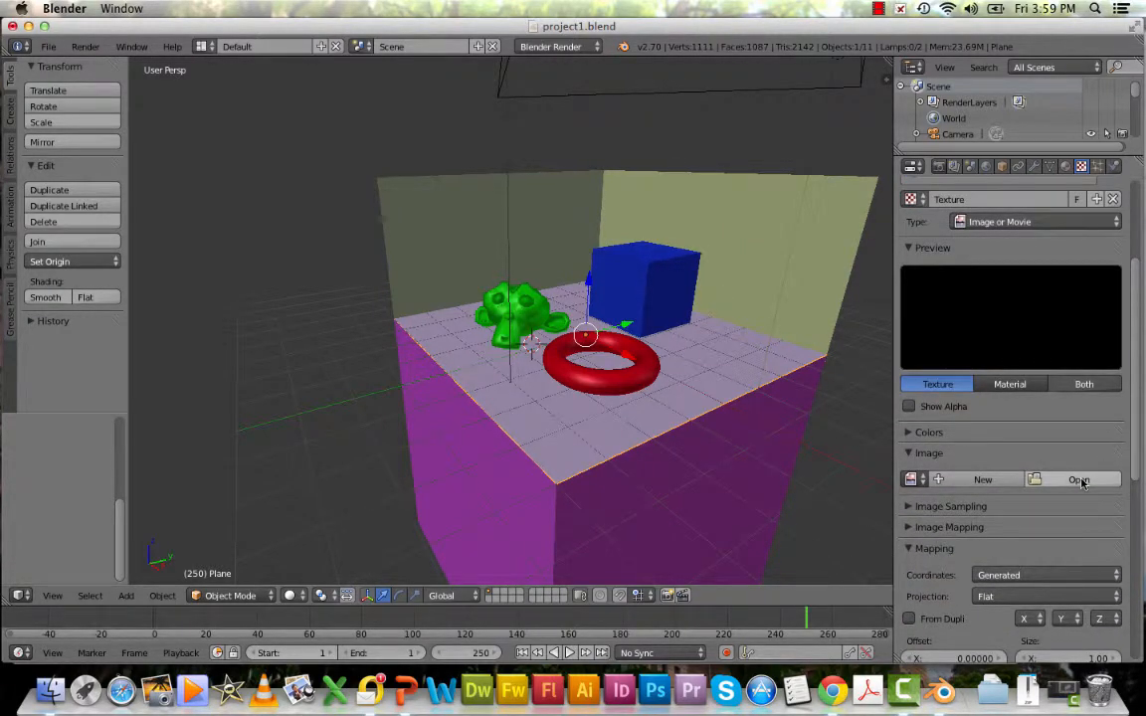
left_click(1079, 480)
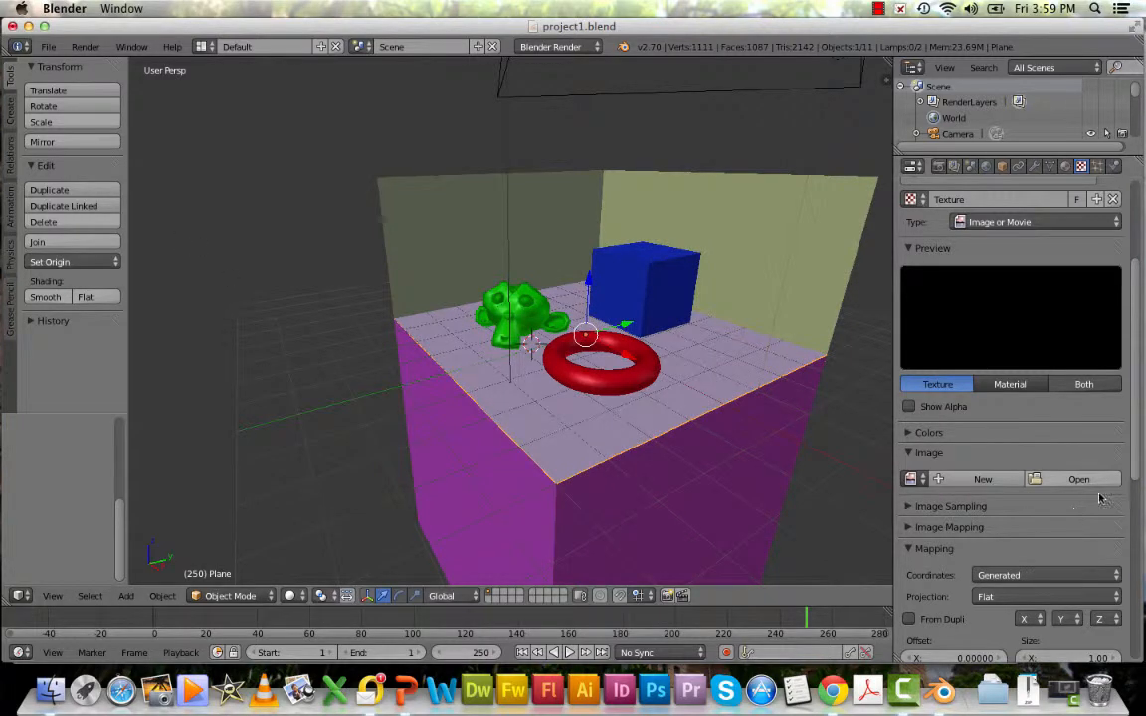
Load pine.jpeg from Pictures > Textures as the floor's image texture.
left_click(1078, 480)
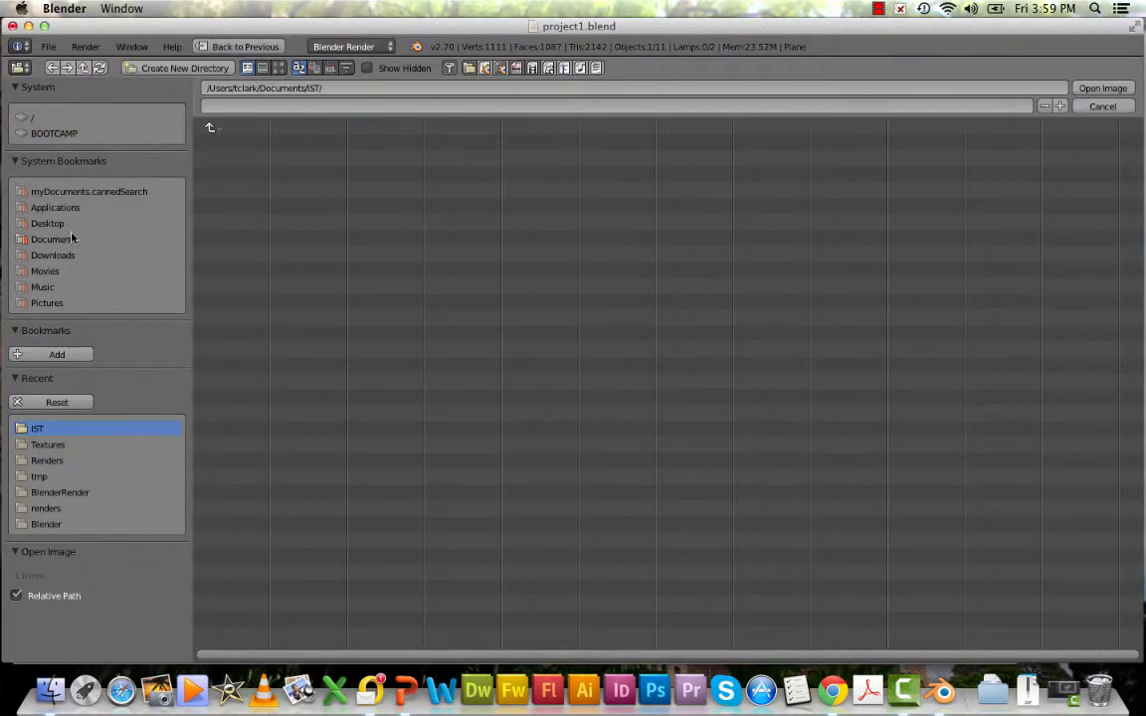
left_click(47, 303)
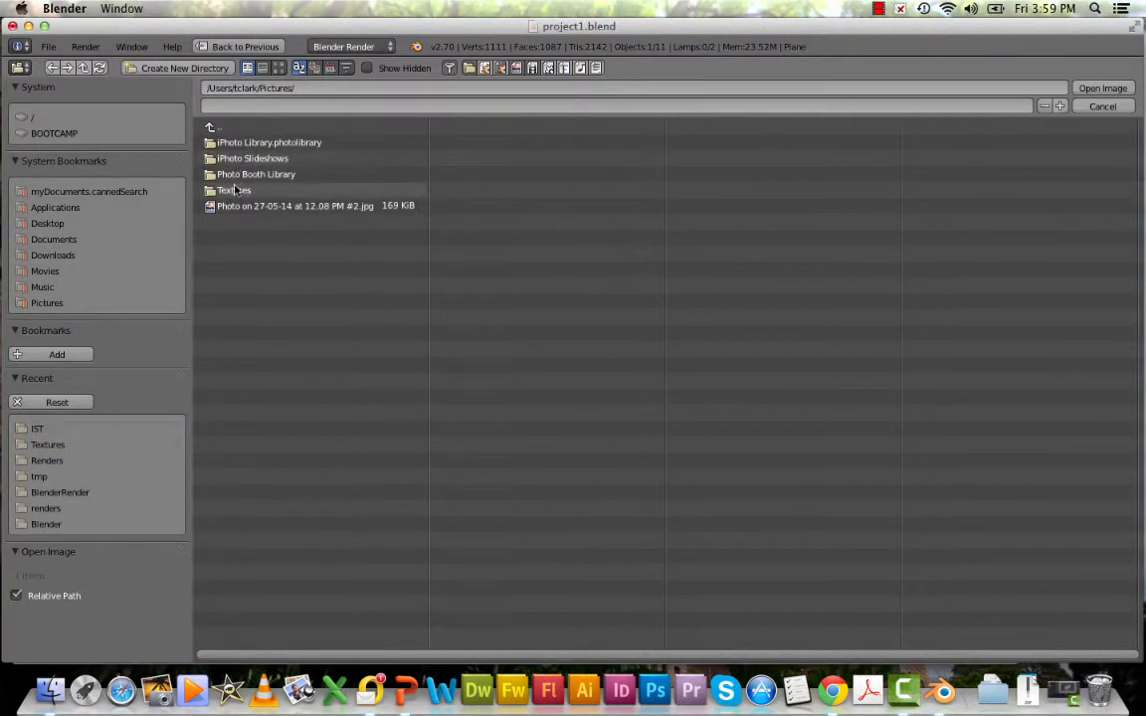
double_click(236, 190)
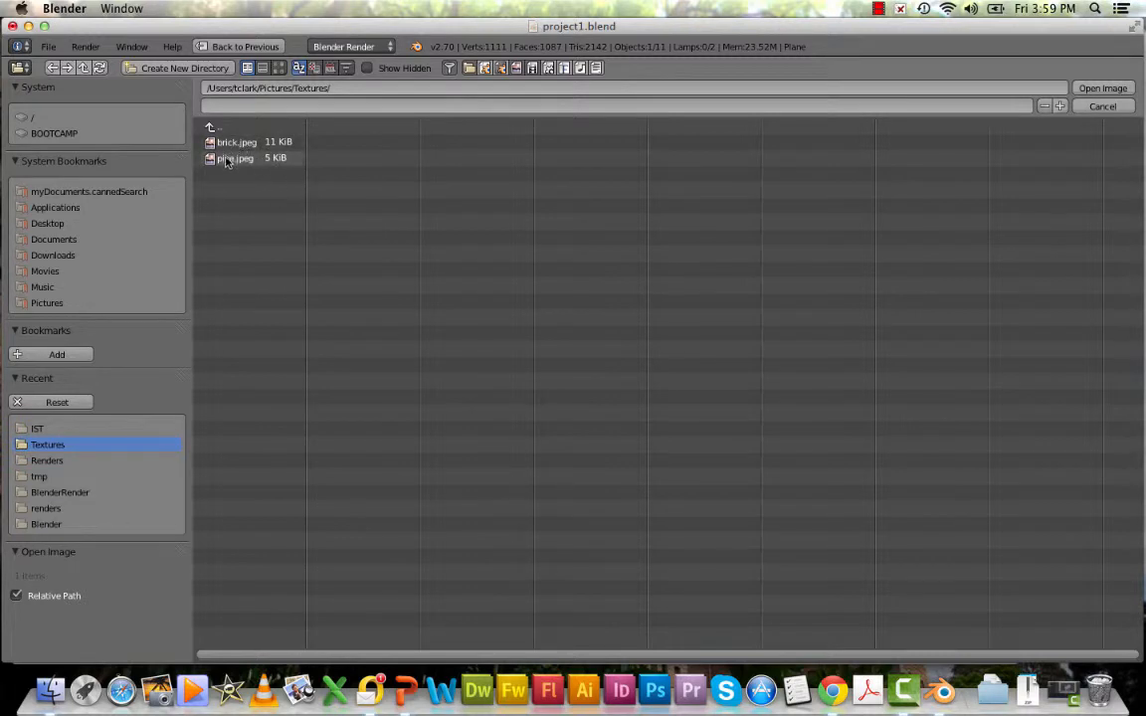
left_click(236, 158)
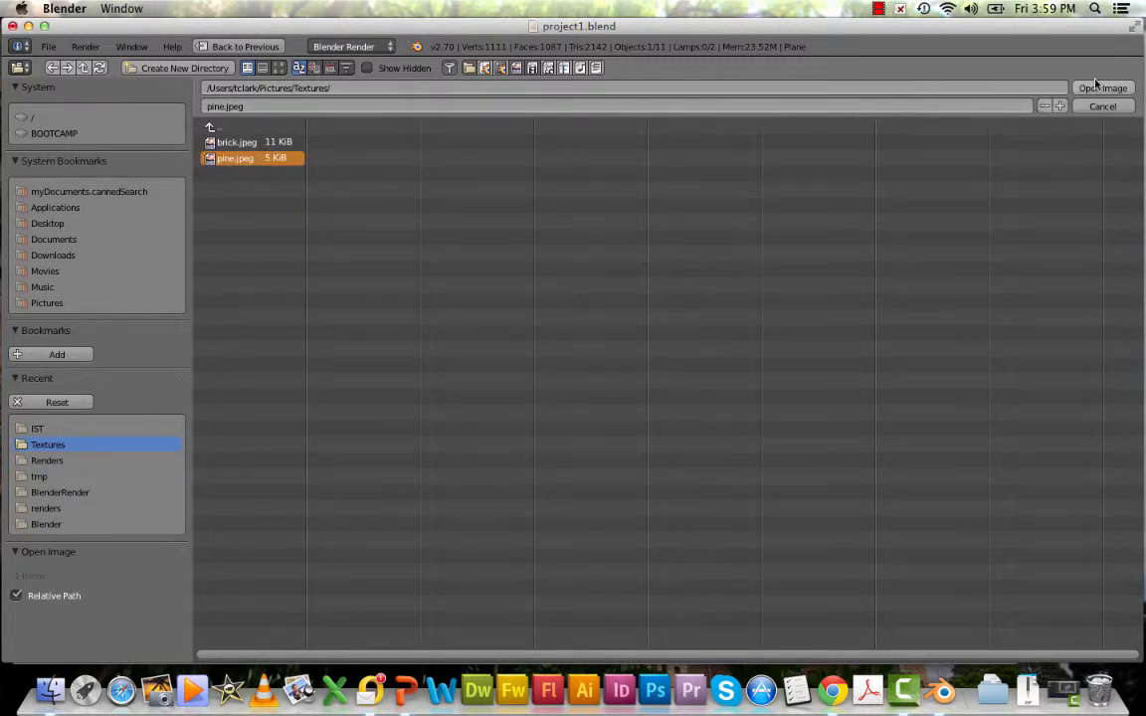
left_click(1102, 88)
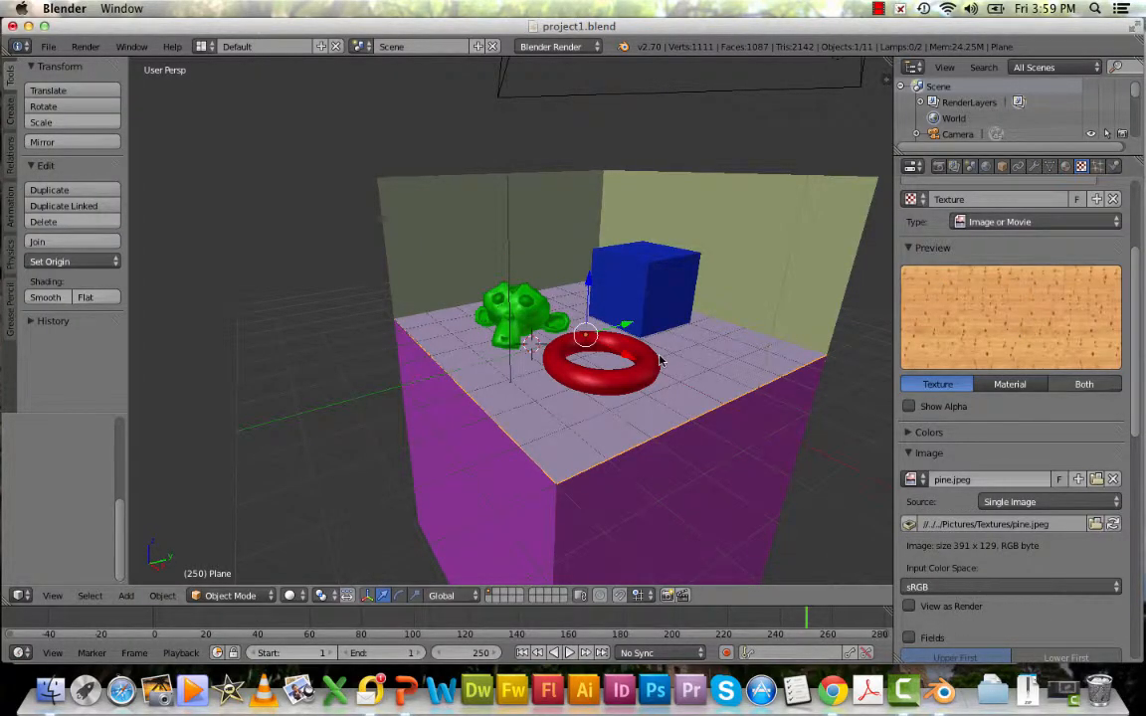
left_click(85, 46)
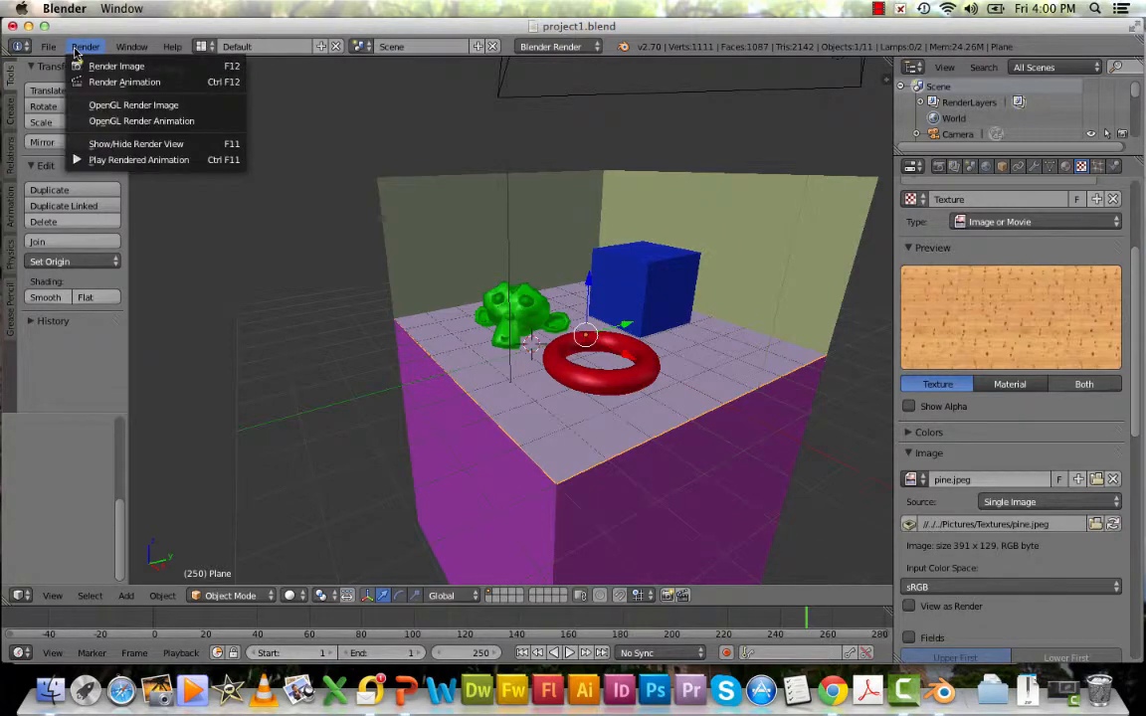
left_click(116, 66)
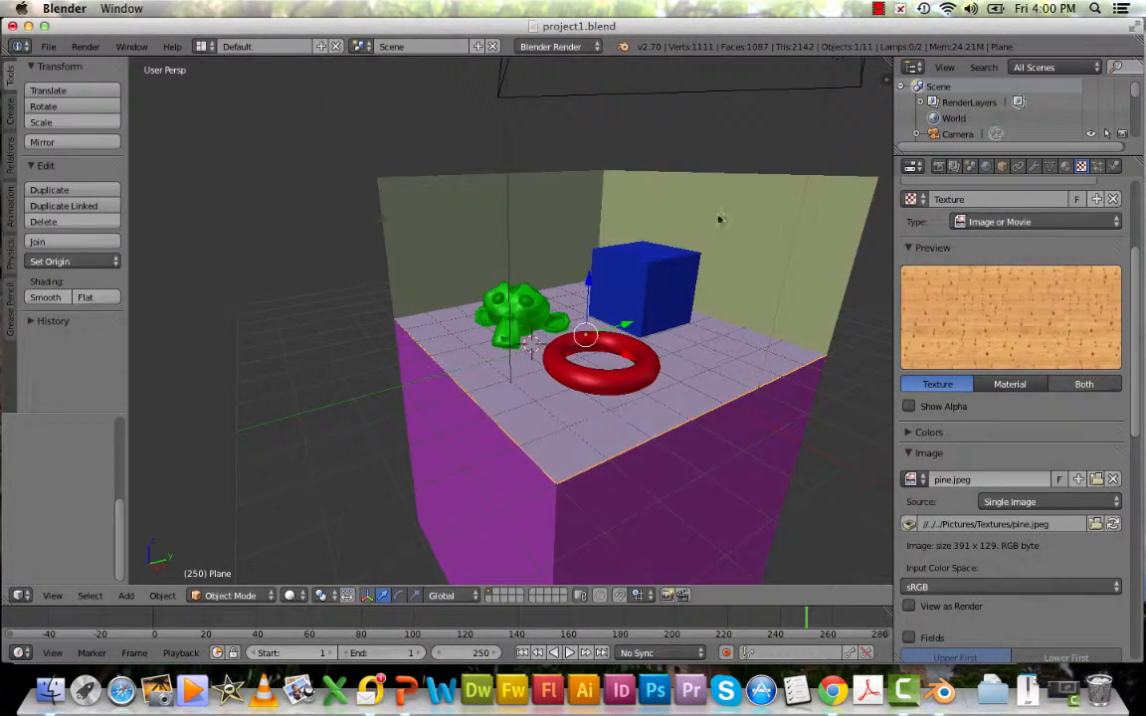
Select the wall plane and give it a new Image or Movie texture.
left_click(642, 284)
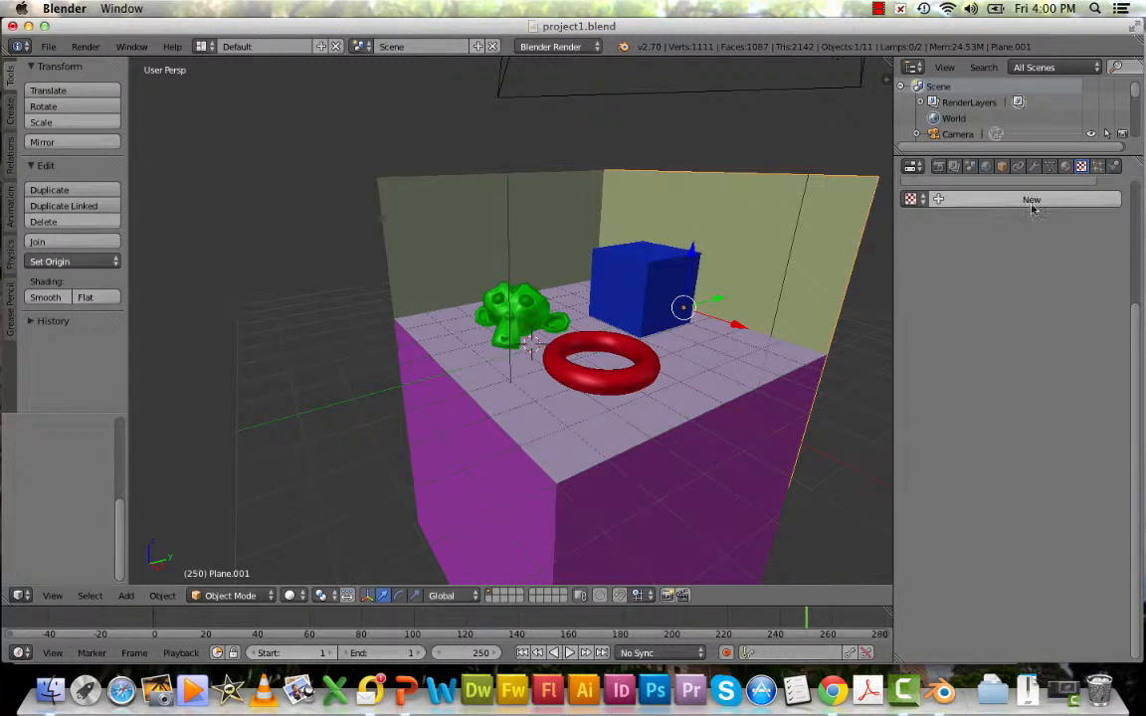
left_click(1032, 198)
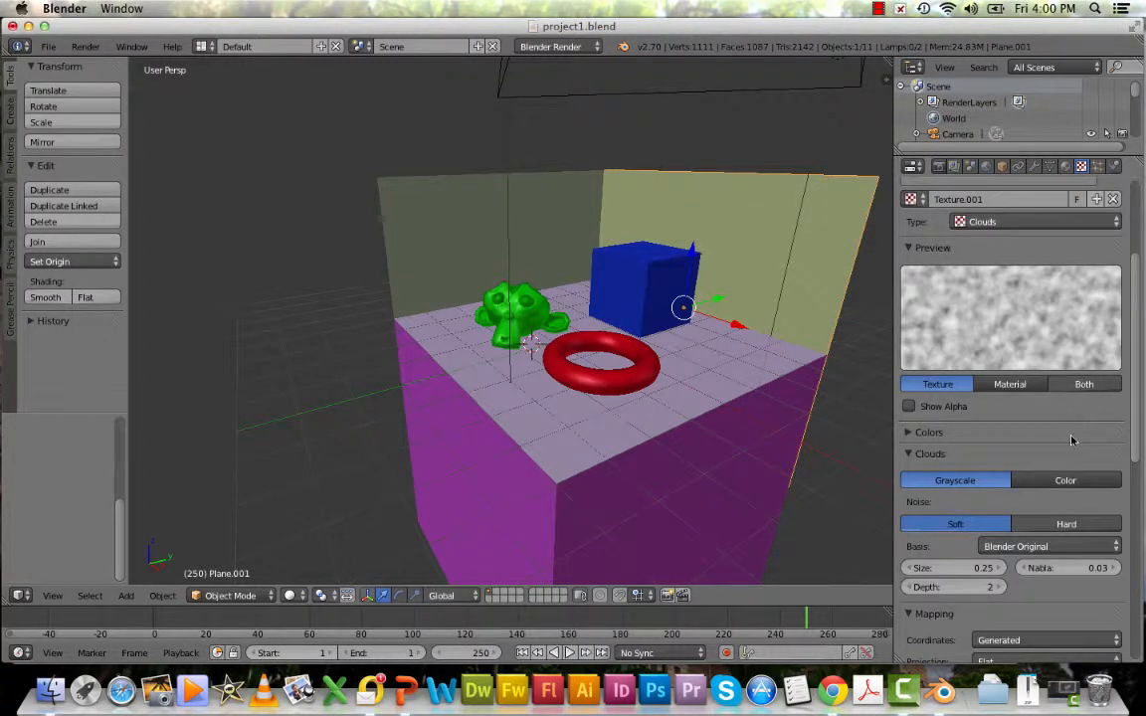
mouse_move(1134, 403)
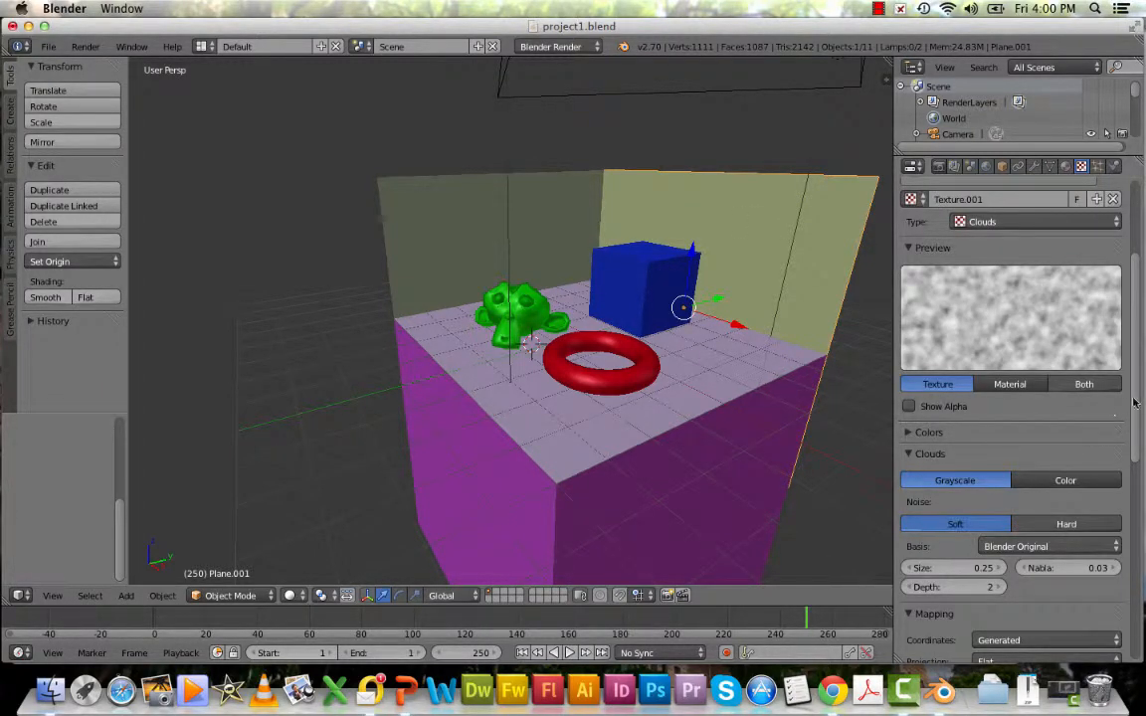
scroll("down", 3)
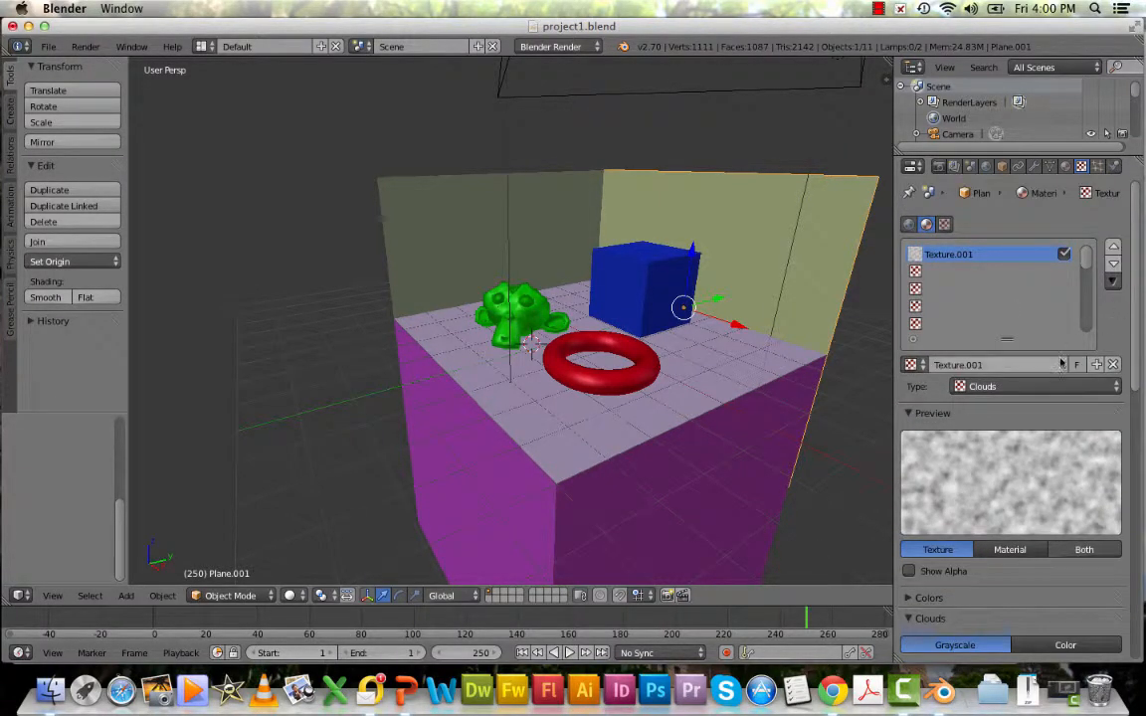
left_click(1029, 386)
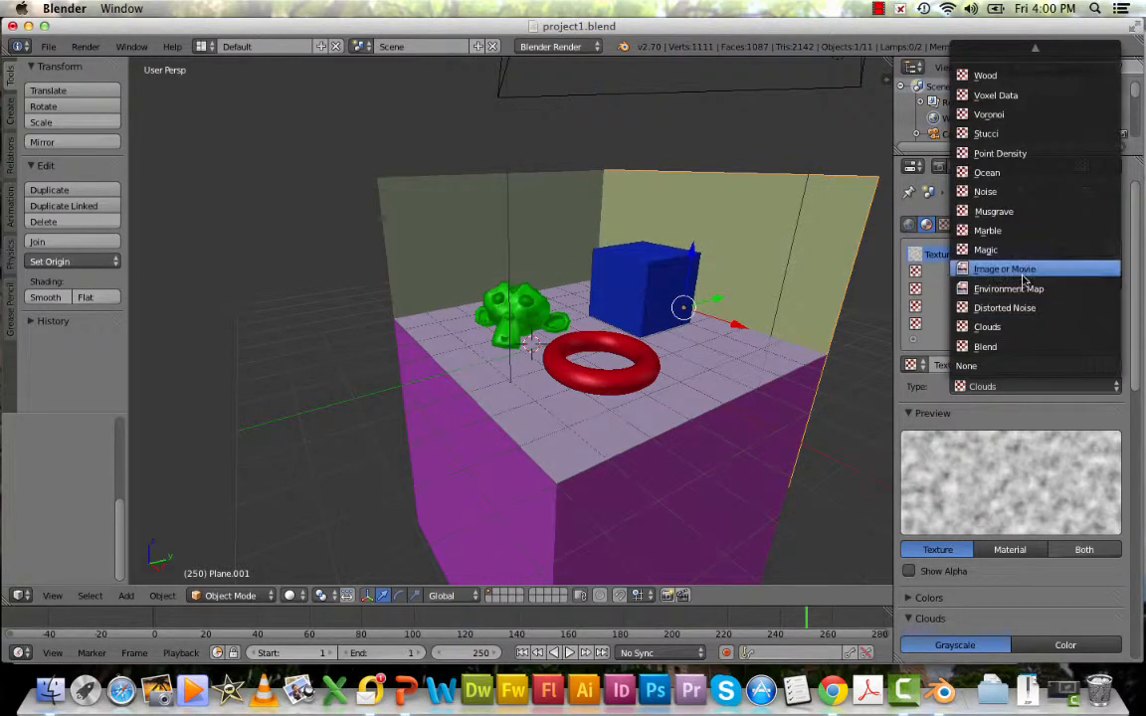
left_click(1003, 268)
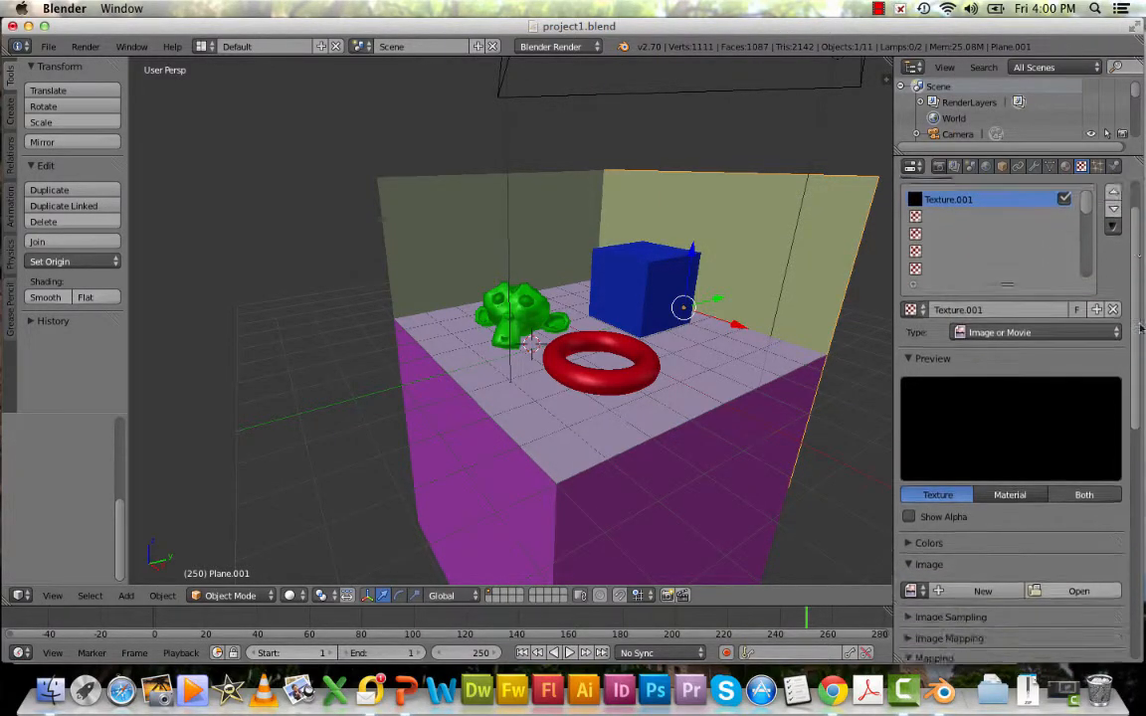
Load brick.jpeg from the Textures folder as the wall's image texture.
scroll("down", 3)
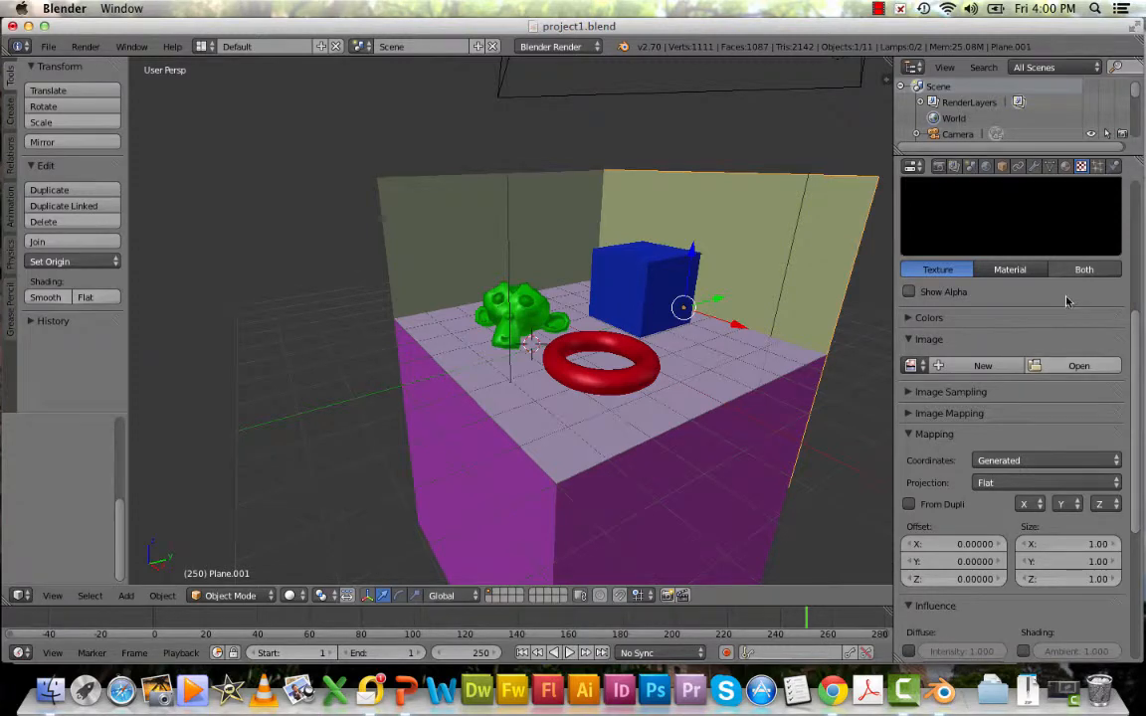
left_click(1079, 365)
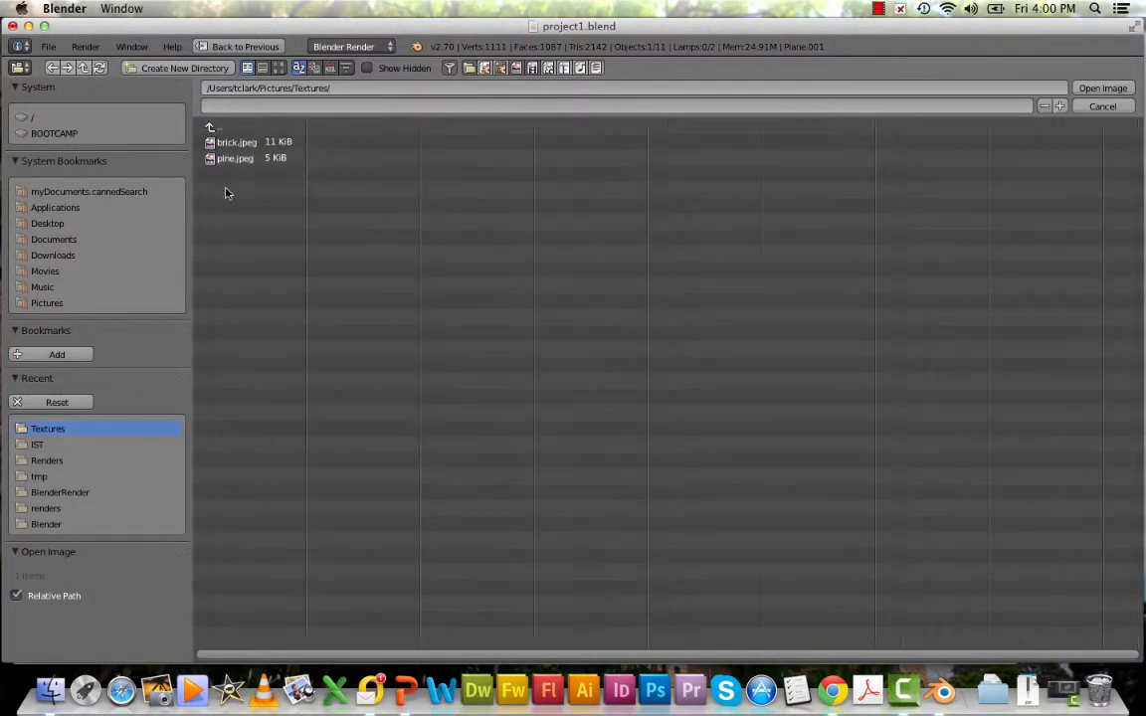
left_click(236, 141)
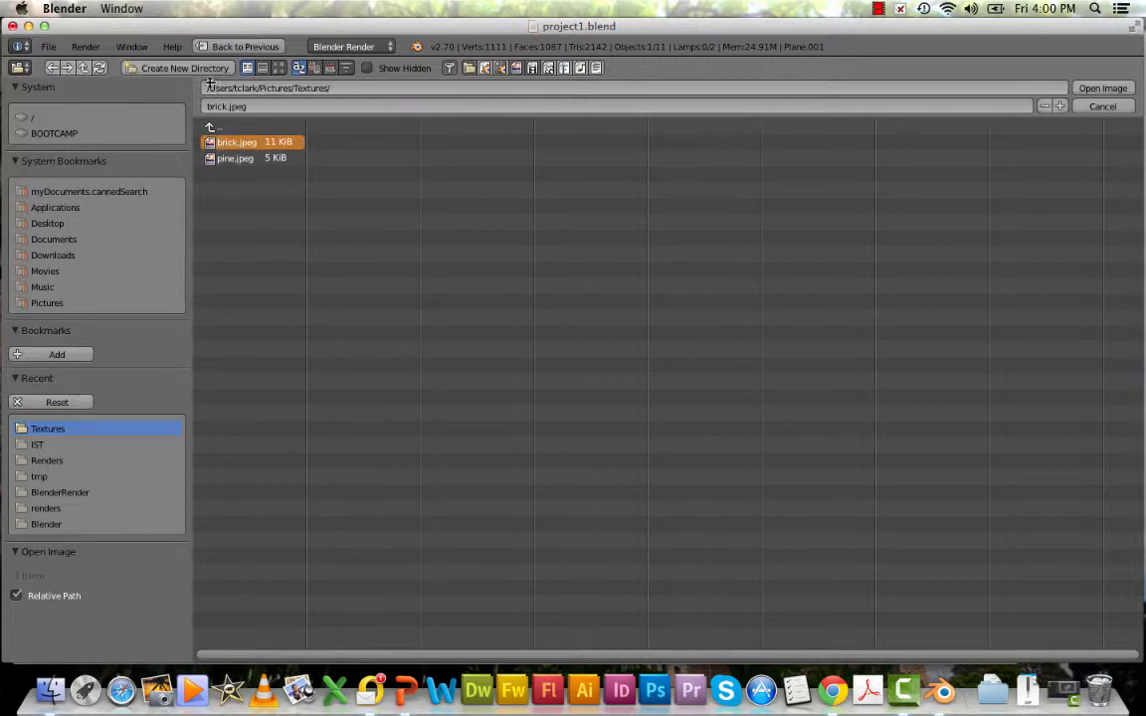
left_click(1102, 87)
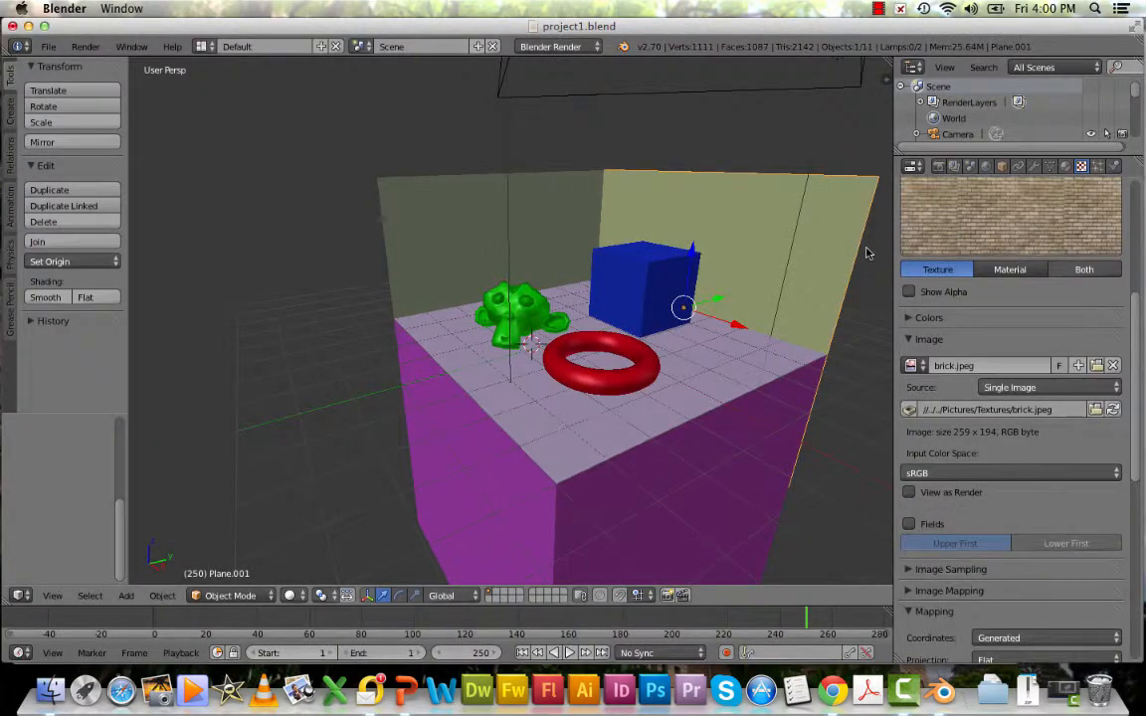
Render the scene to see the brick walls and wood-grain floor.
left_click(86, 46)
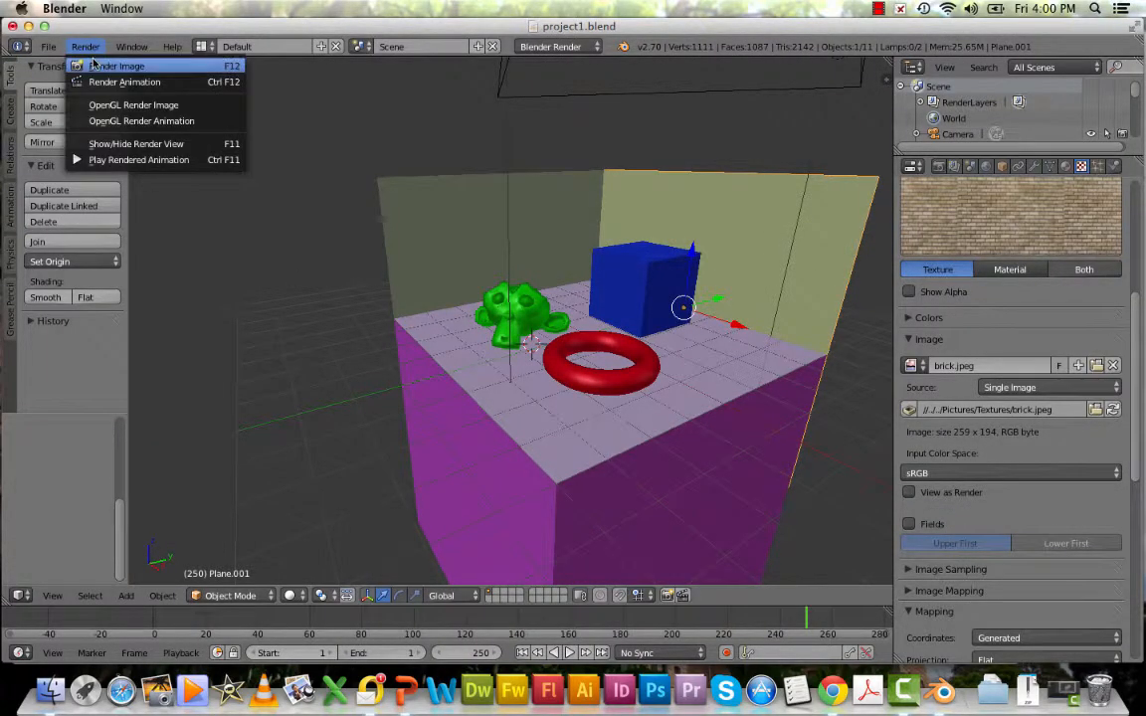
left_click(117, 66)
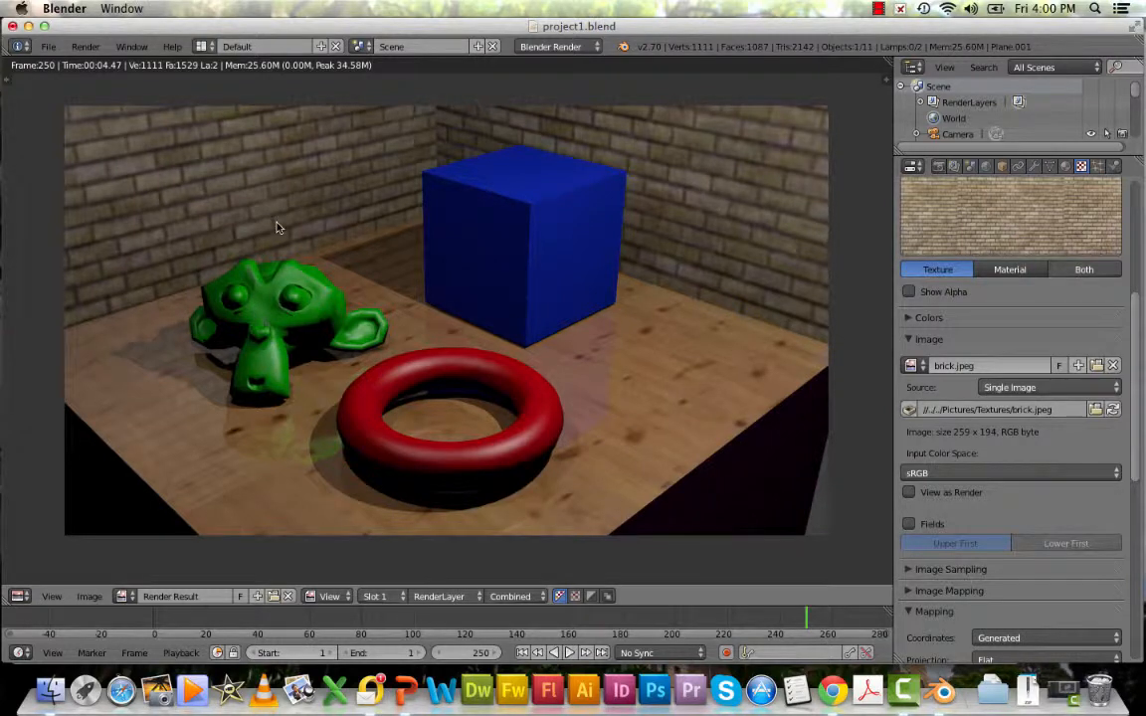
mouse_move(117, 82)
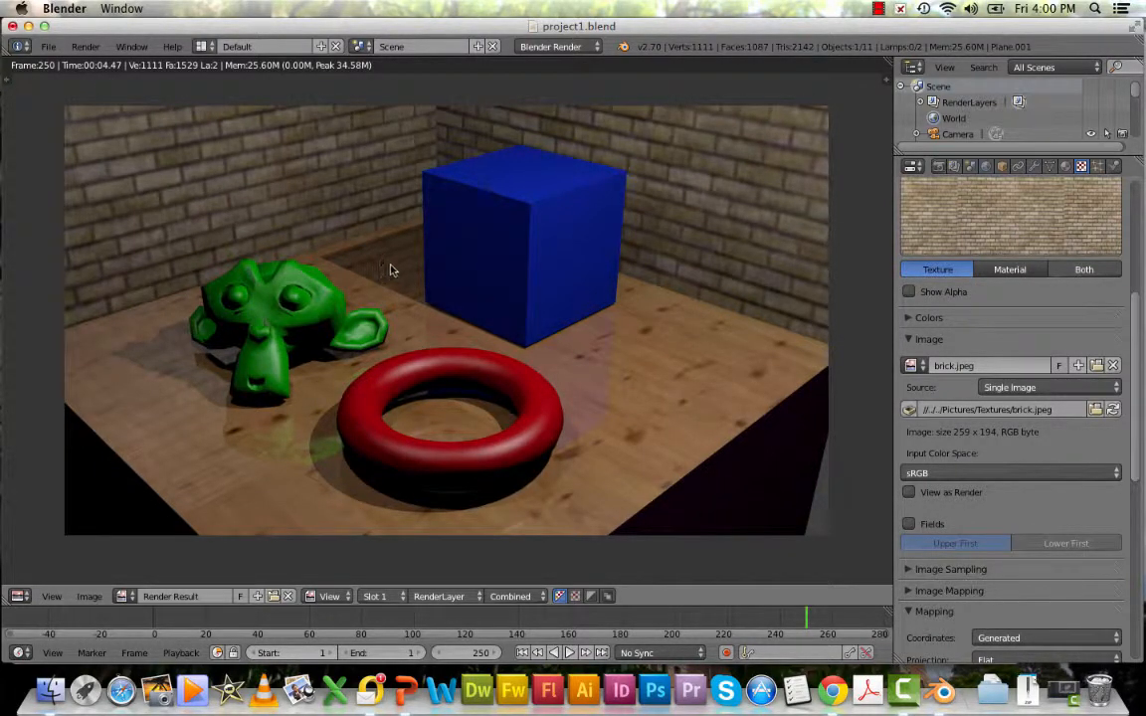
mouse_move(373, 241)
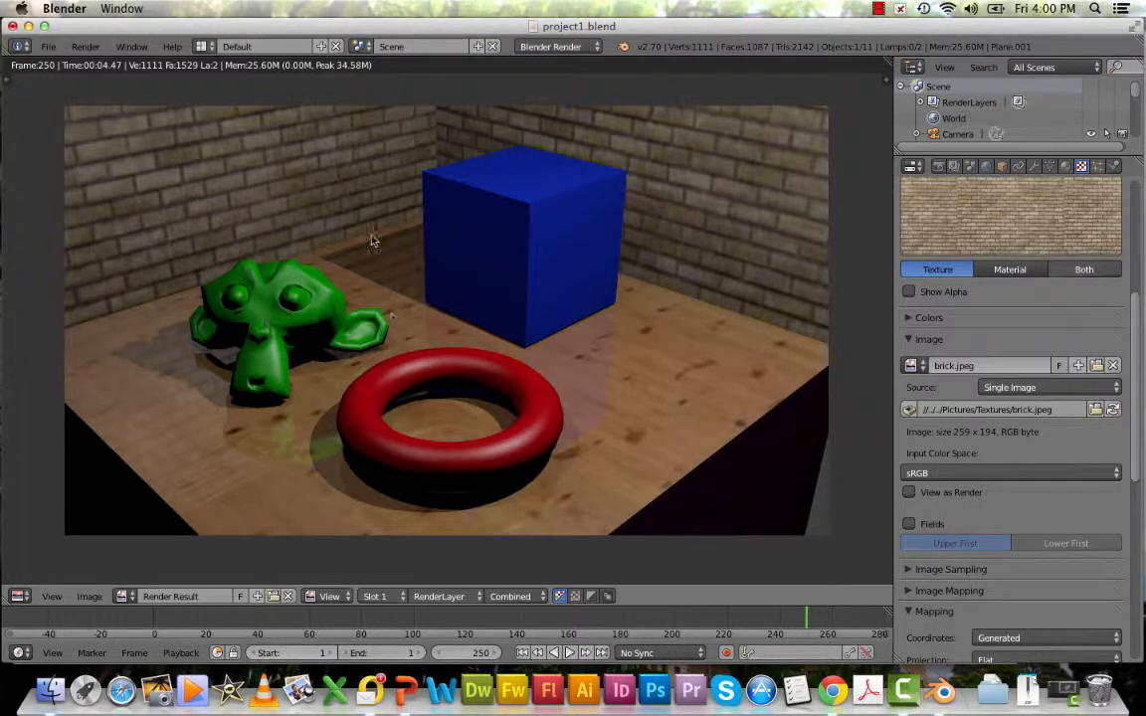
mouse_move(376, 317)
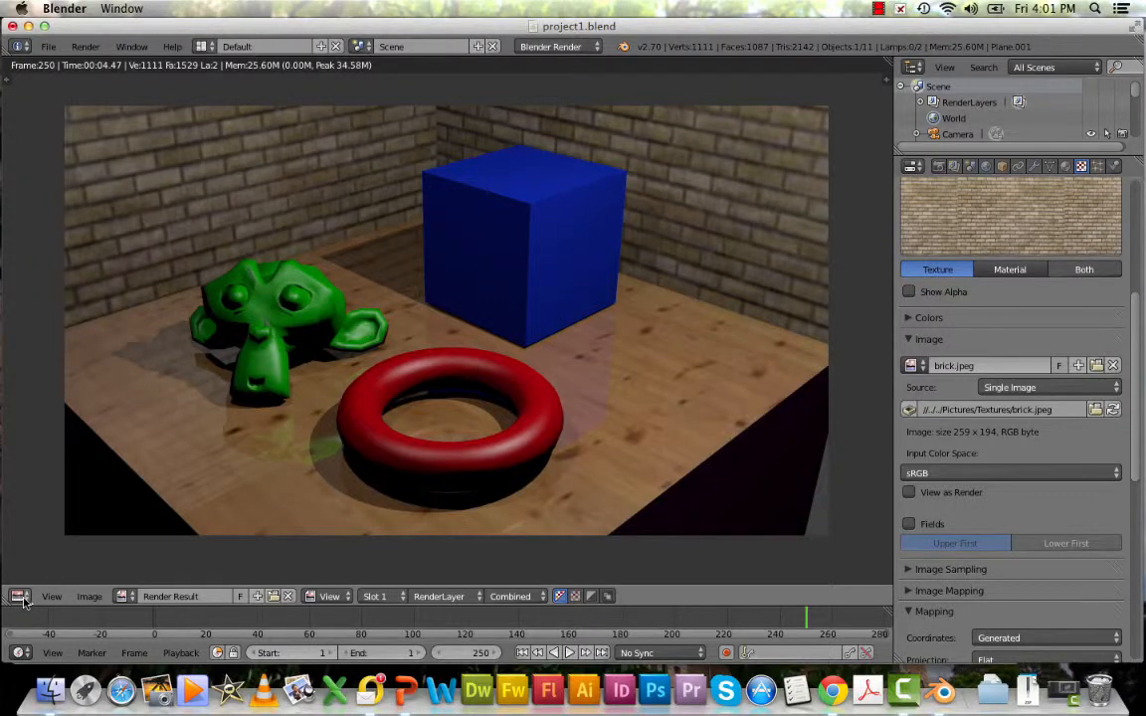
Select the red torus and enable Mirror reflectivity 0.304 on its material.
left_click(19, 596)
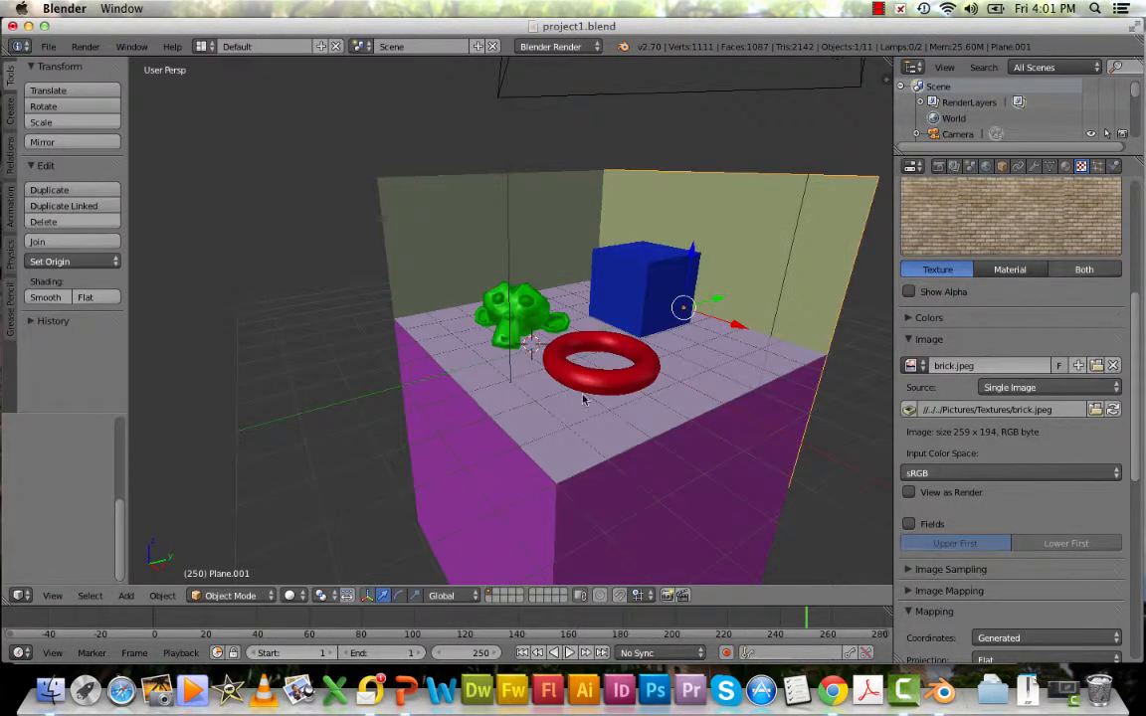
left_click(600, 359)
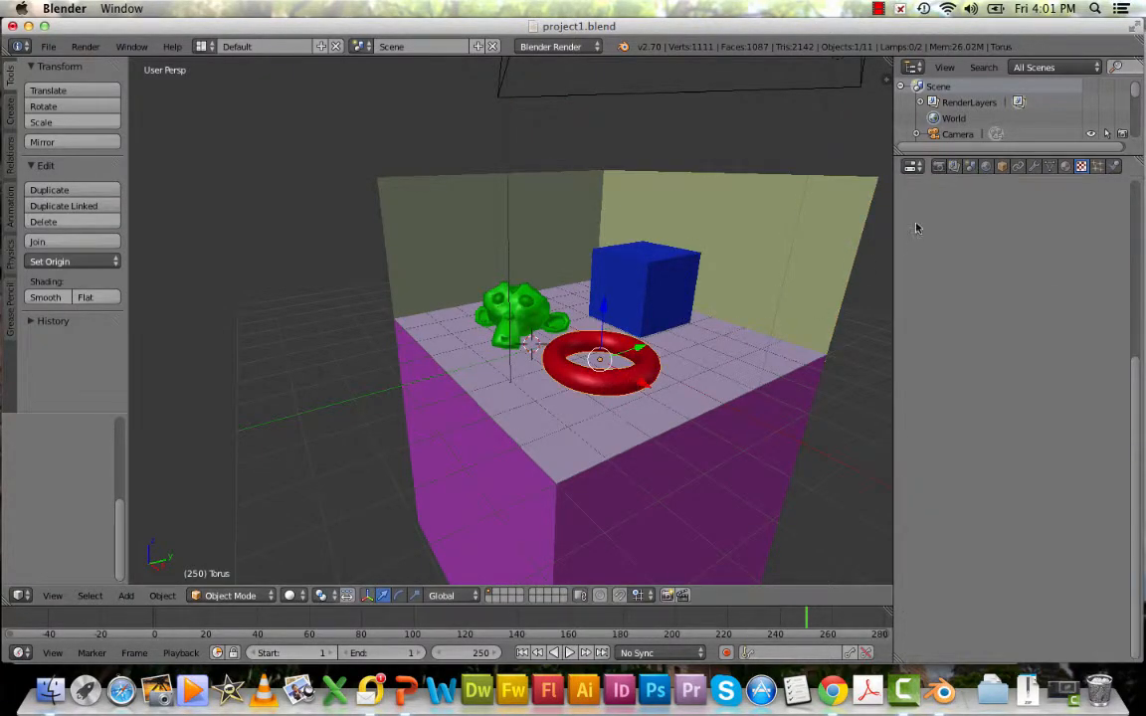
mouse_move(975, 221)
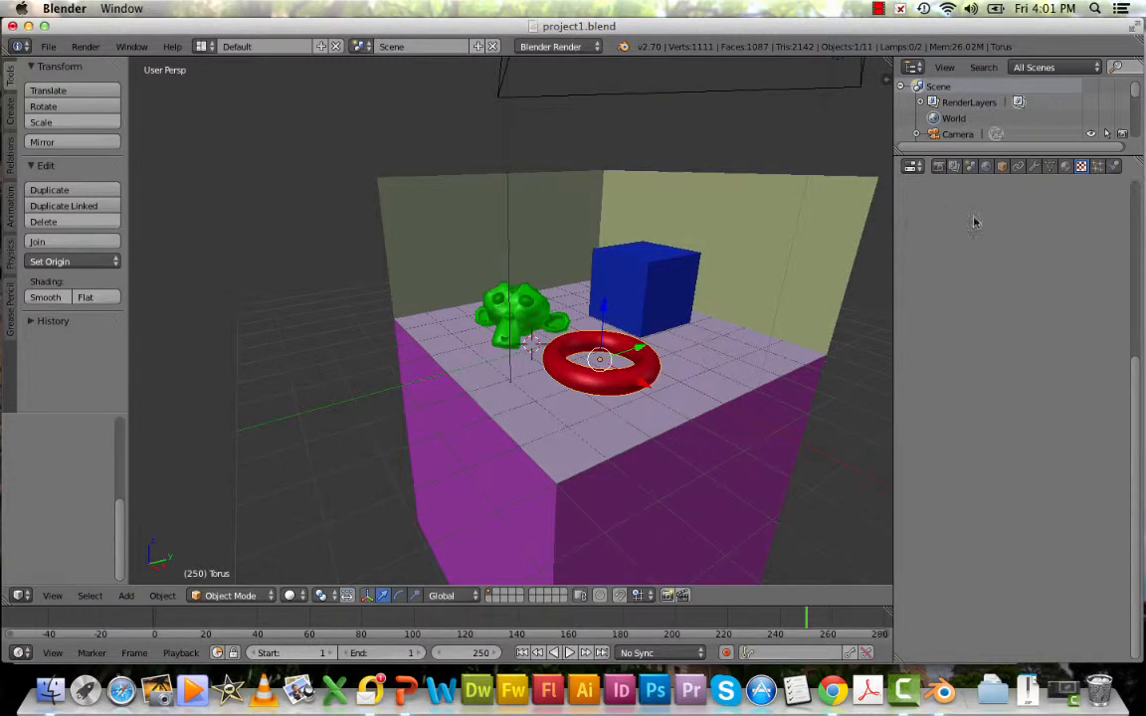
mouse_move(1066, 166)
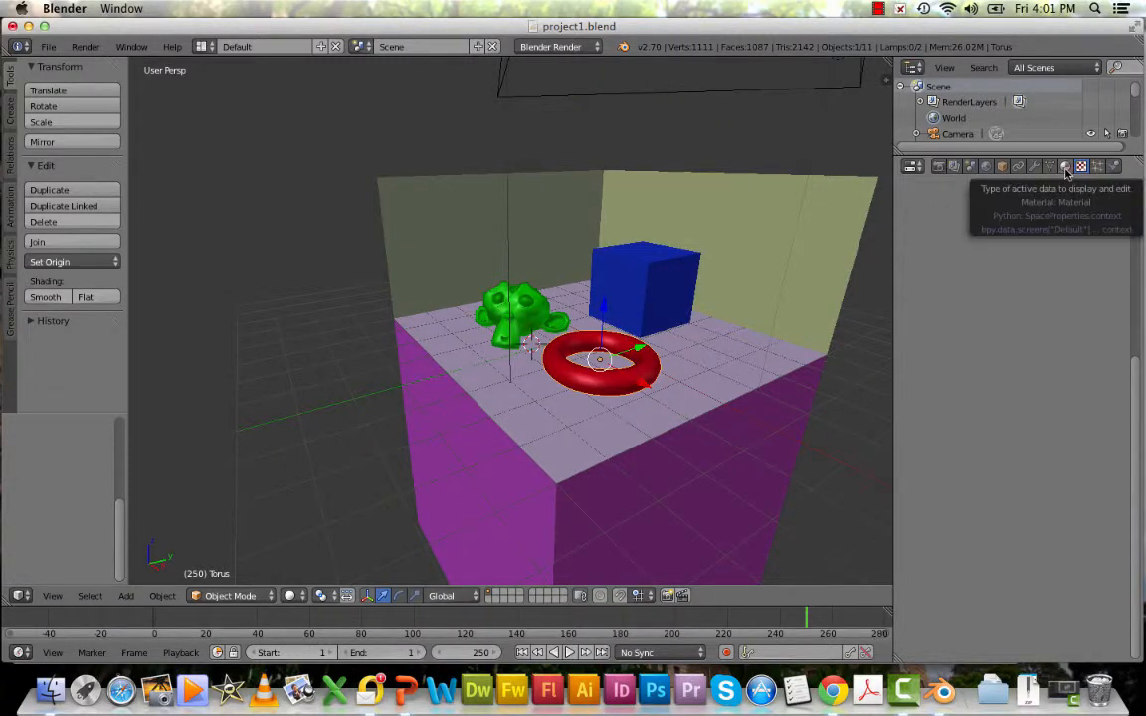
left_click(1066, 166)
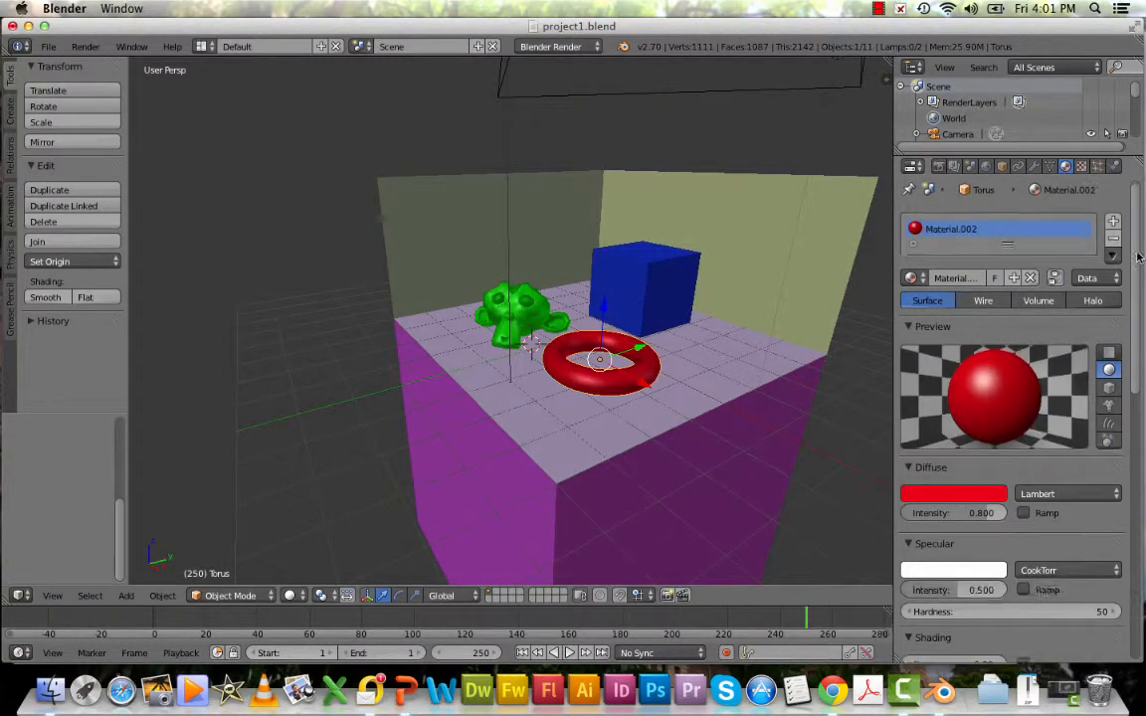
scroll("down", 3)
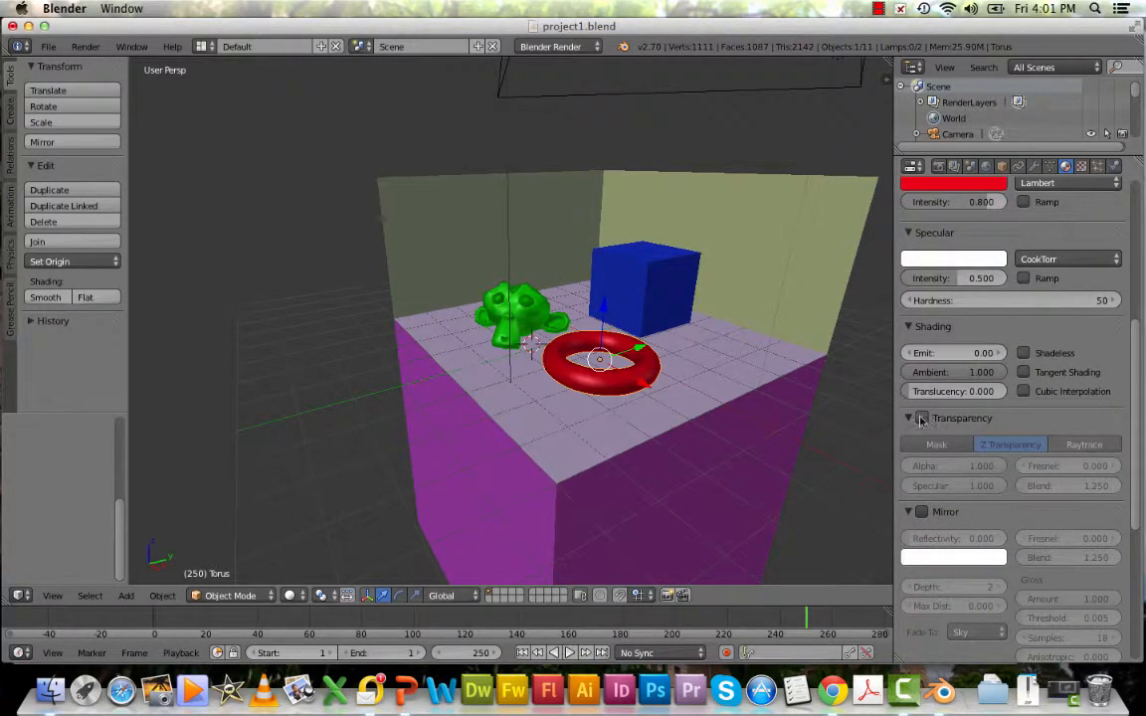
left_click(920, 418)
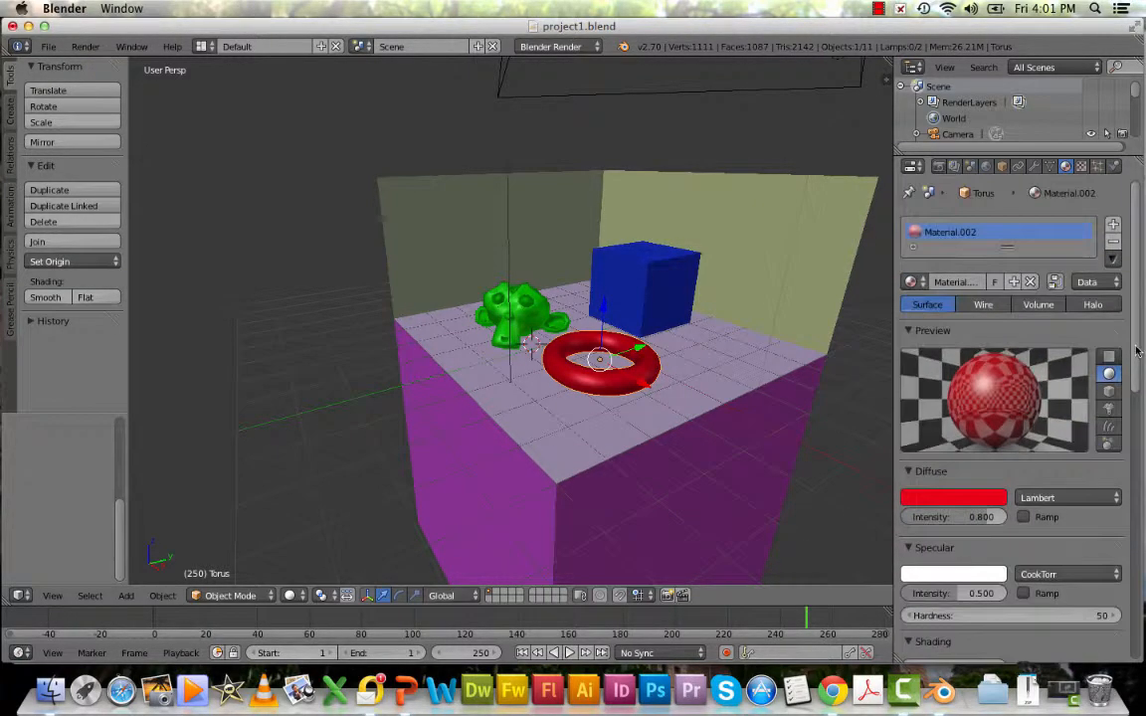
Enable Transparency on the torus material with alpha 0.473 and lower its Fresnel.
scroll("down", 3)
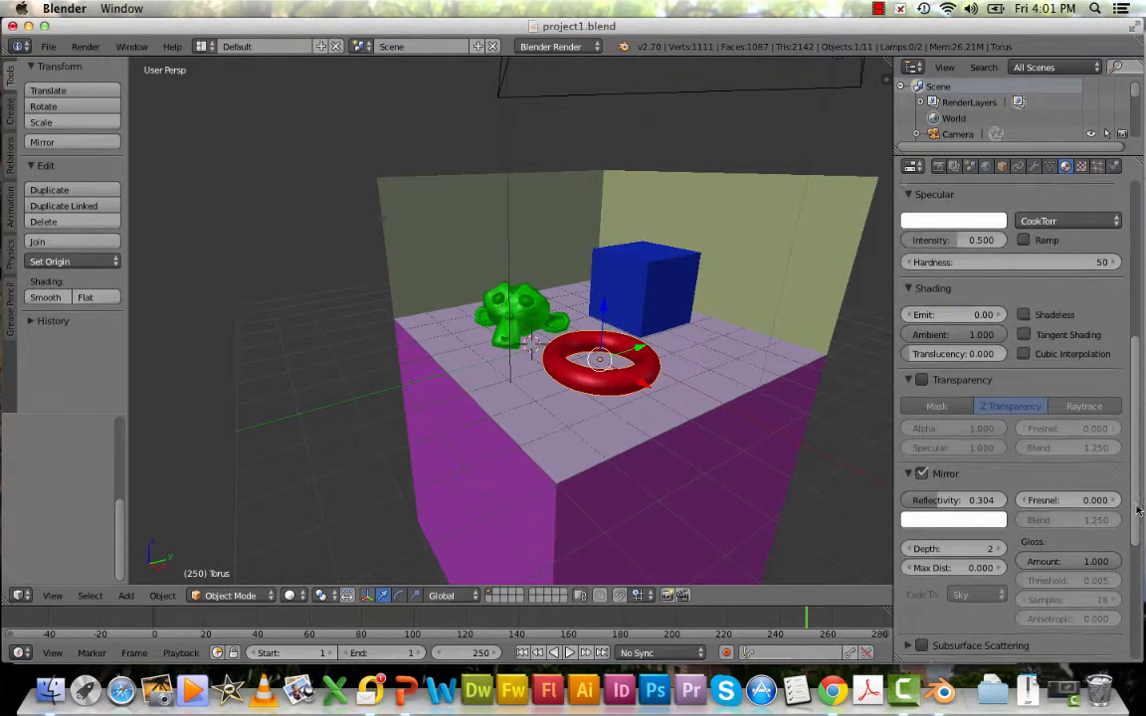
scroll("up", 3)
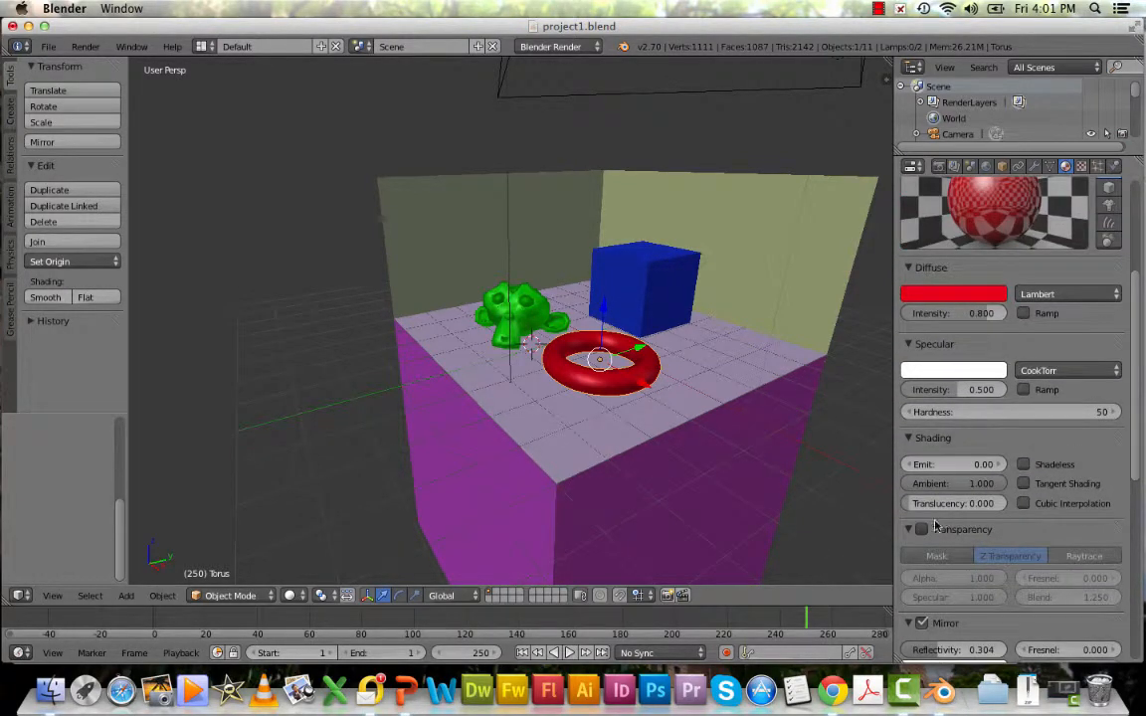
left_click(920, 528)
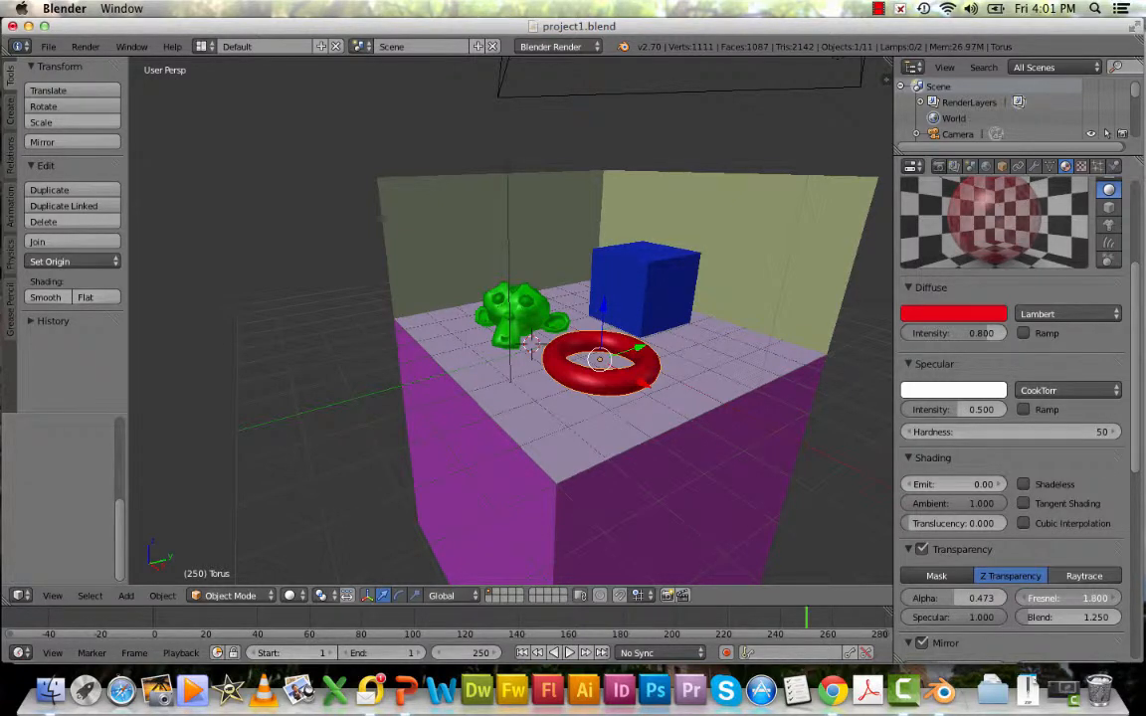
left_click(1079, 598)
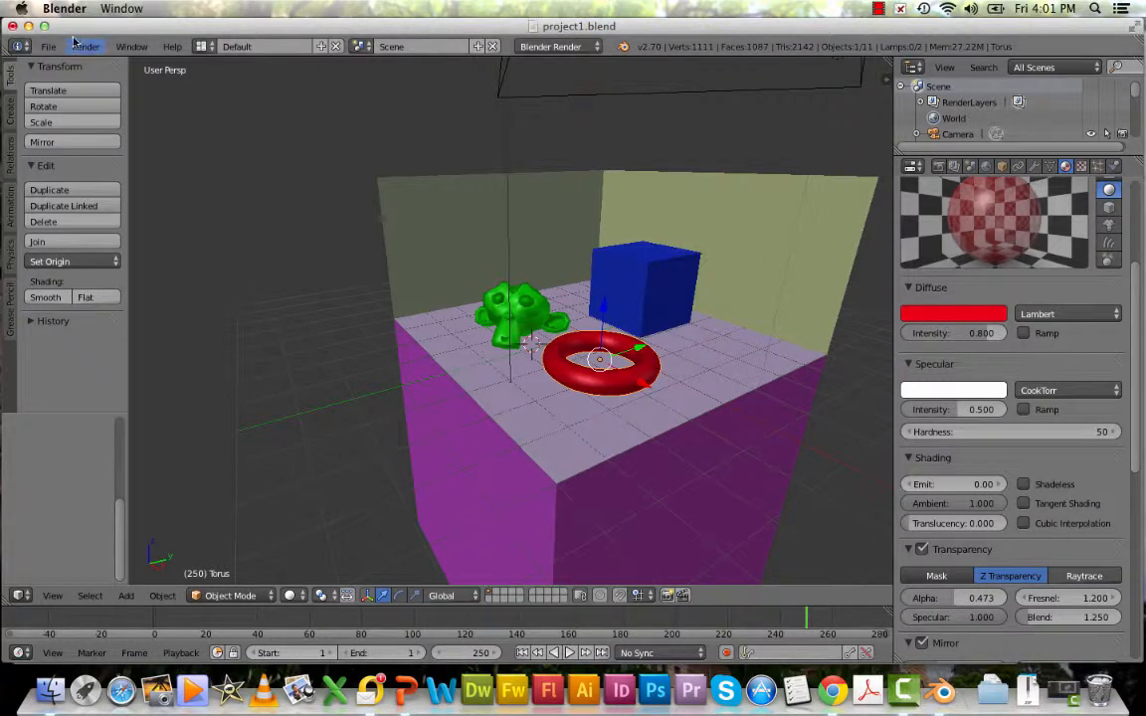
Render the scene to check the reflective torus.
left_click(85, 46)
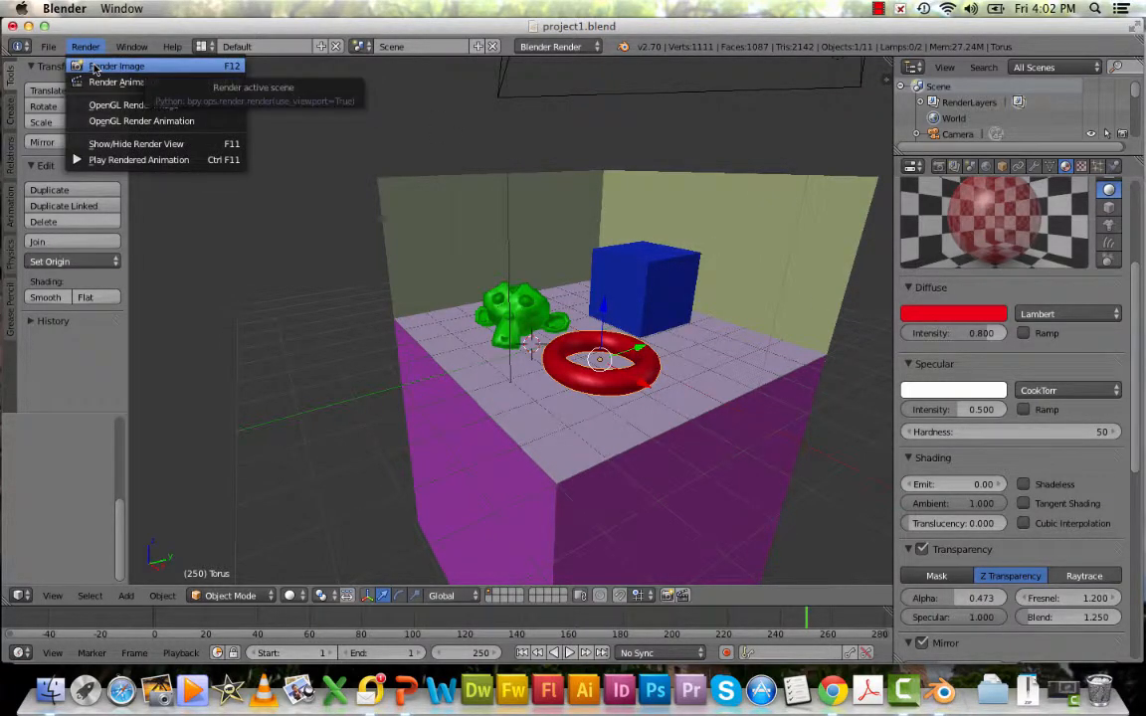
left_click(116, 66)
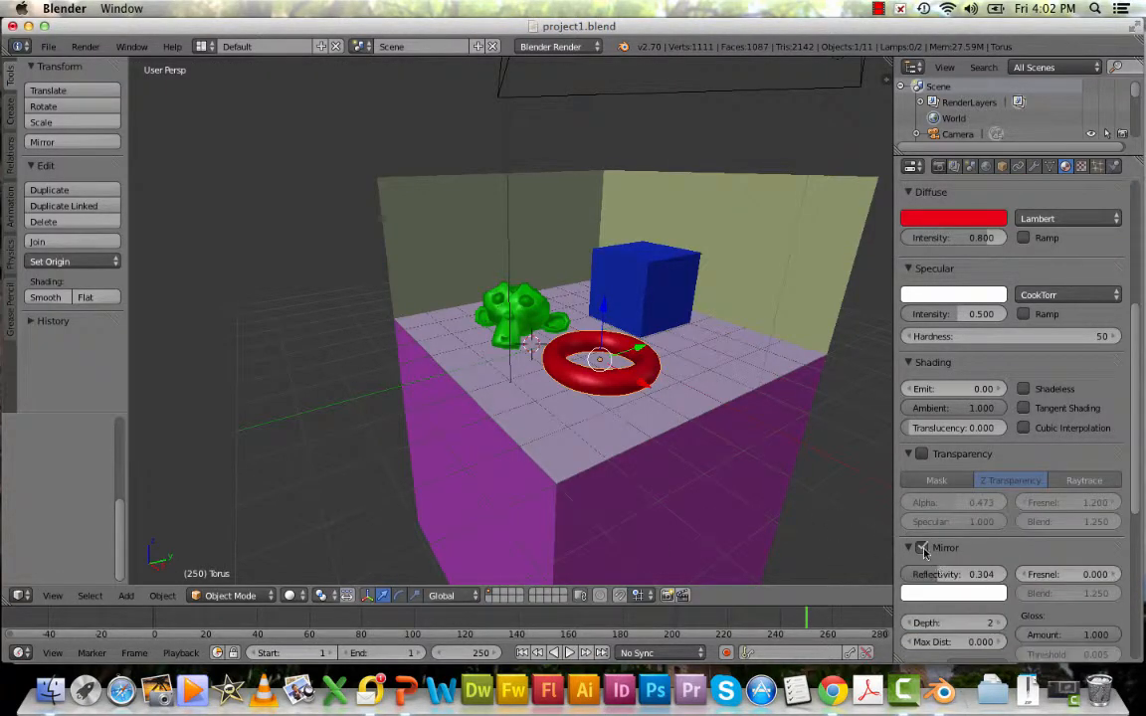
Give the blue cube Transparency at alpha 0.518, Fresnel 1.7, and Mirror reflectivity 0.188.
left_click(642, 278)
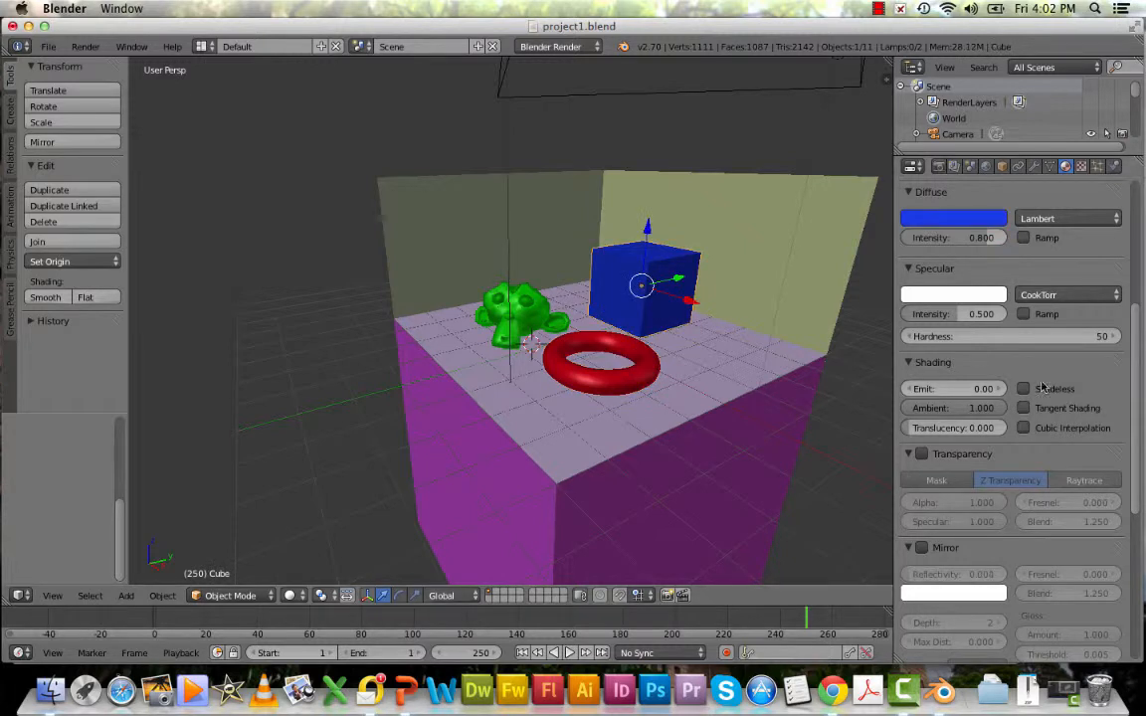
left_click(920, 454)
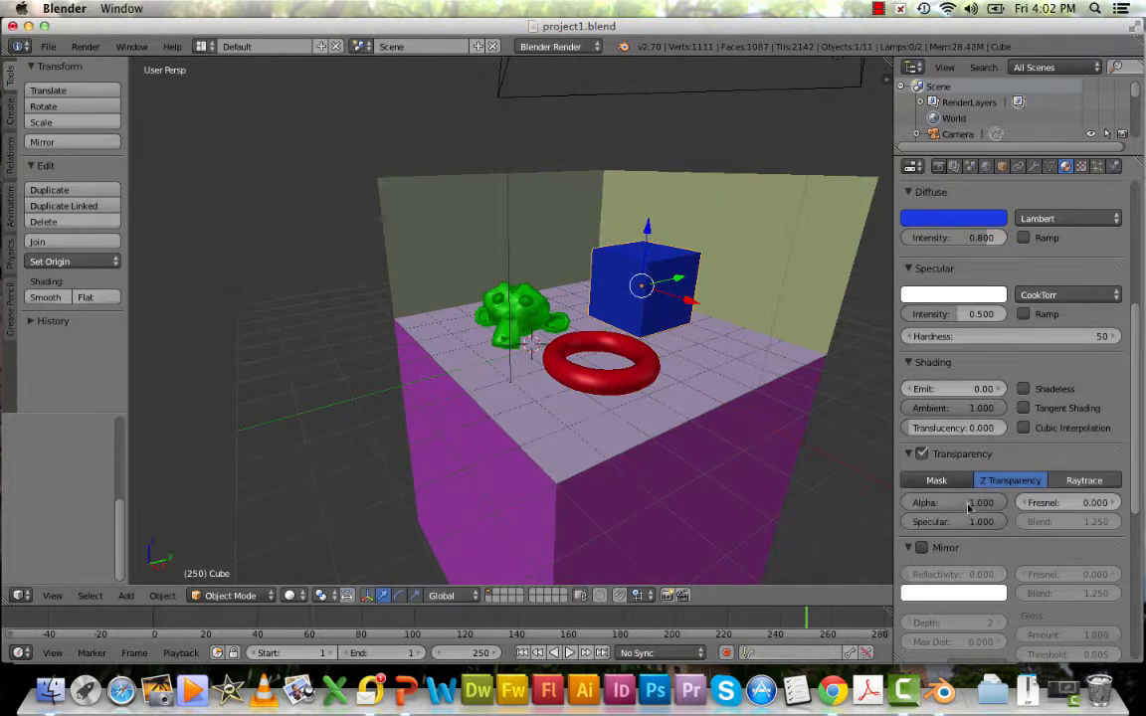
left_click_drag(980, 502, 953, 503)
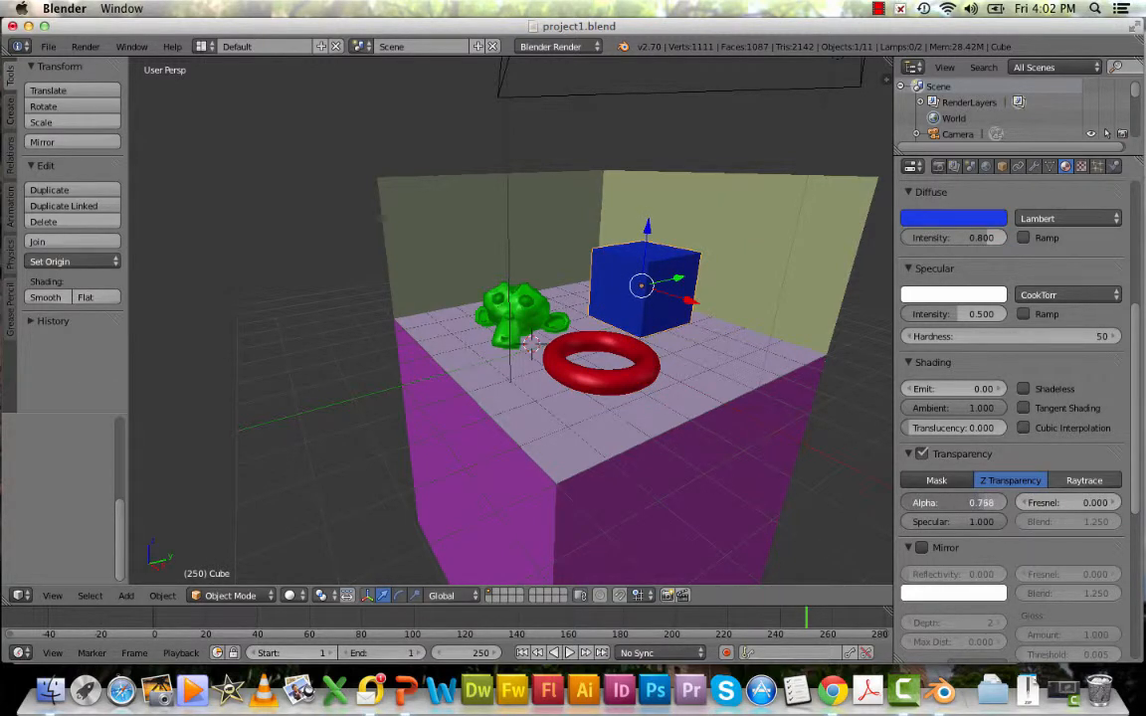
left_click_drag(980, 503, 953, 503)
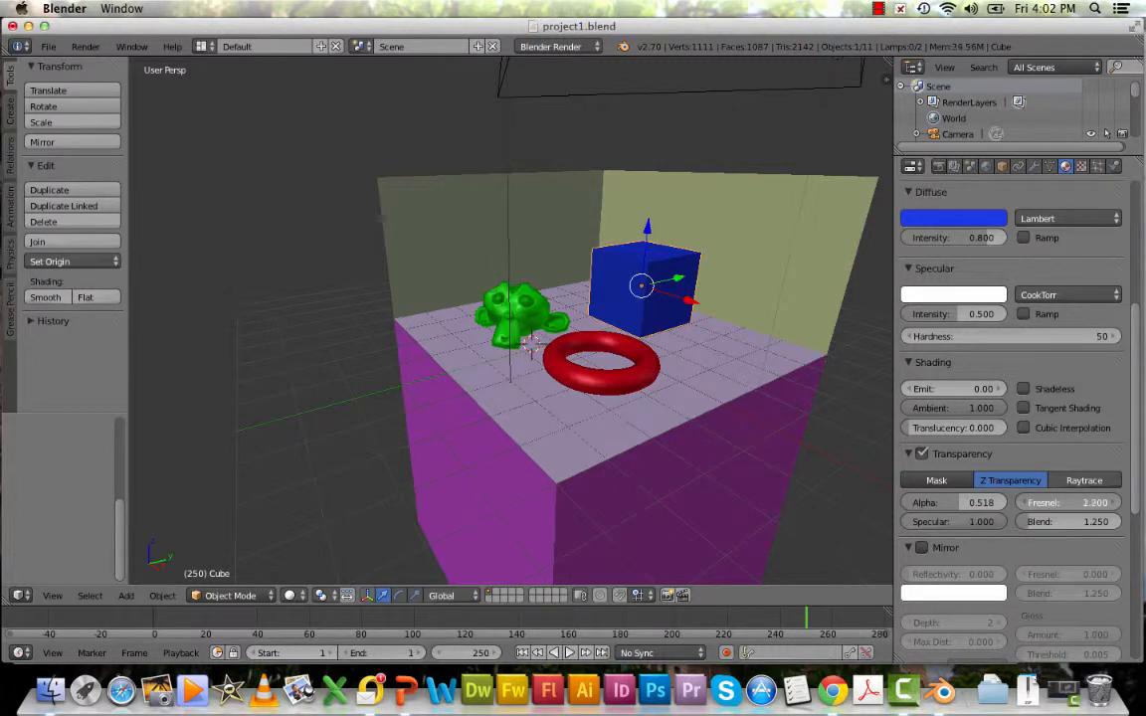
scroll("up", 3)
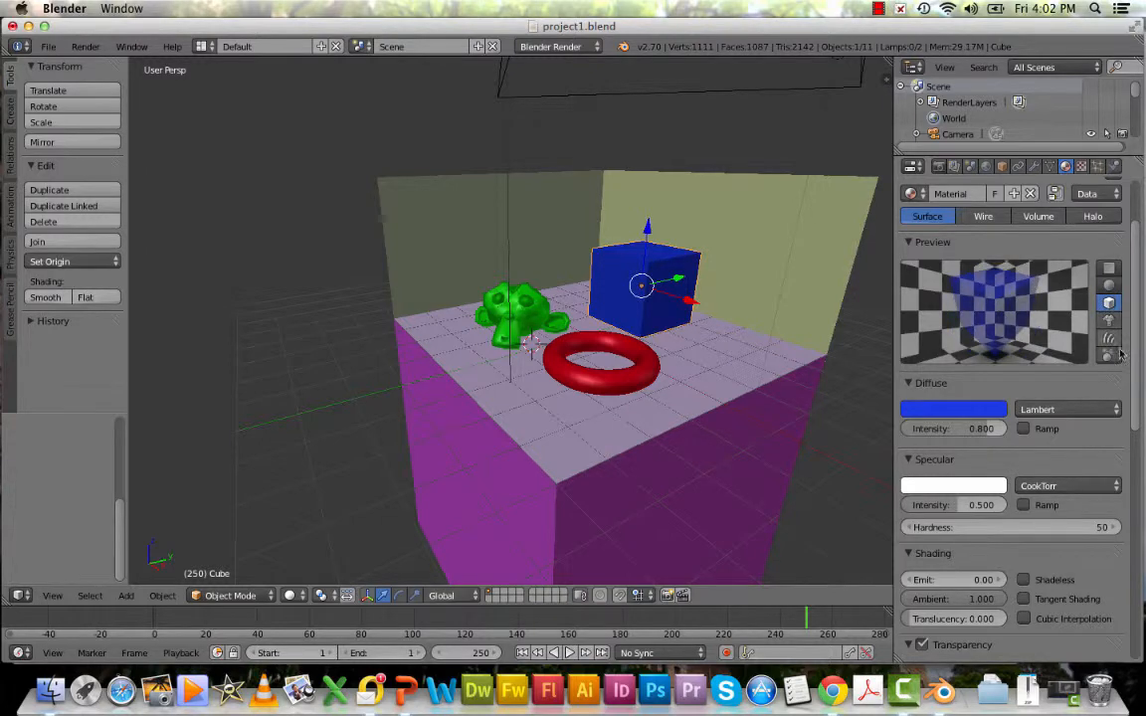
mouse_move(992, 293)
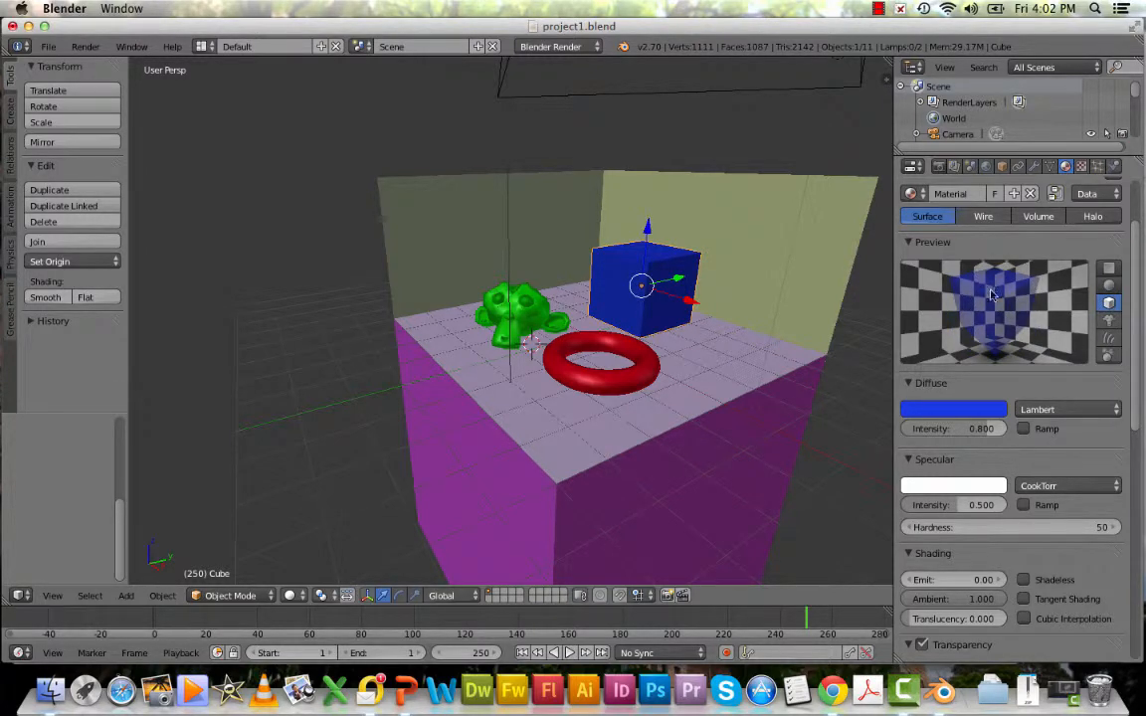
scroll("down", 3)
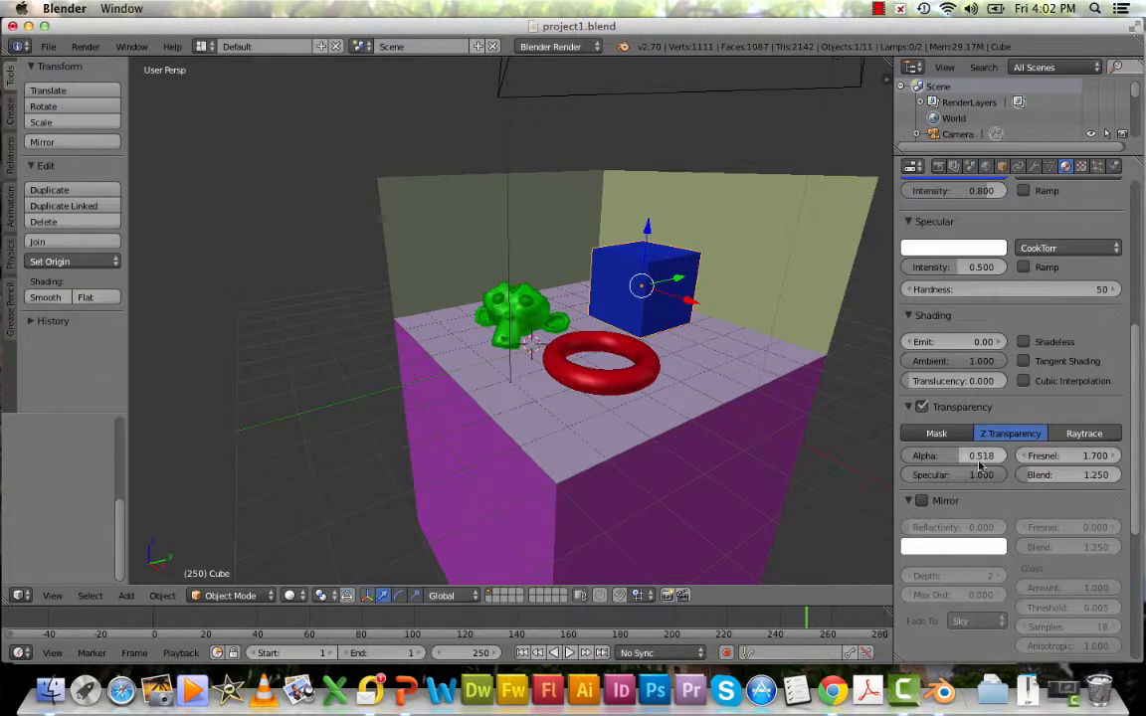
left_click(920, 500)
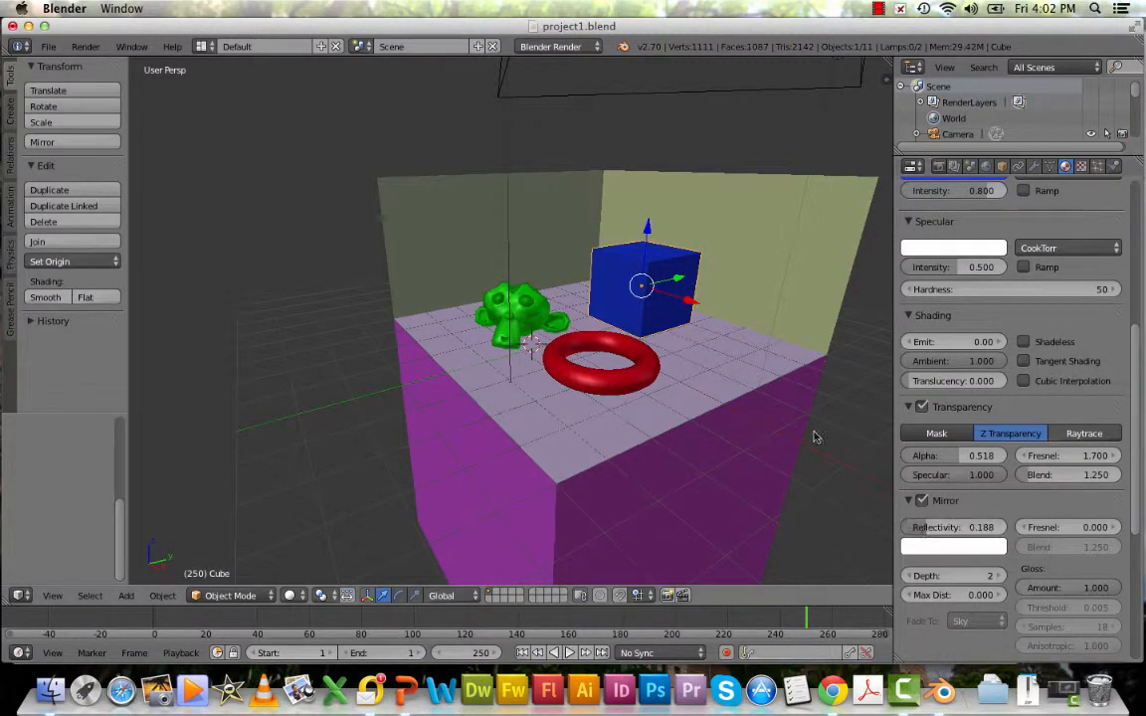
Render the scene showing the glass-like blue cube beside the monkey and torus.
left_click(85, 45)
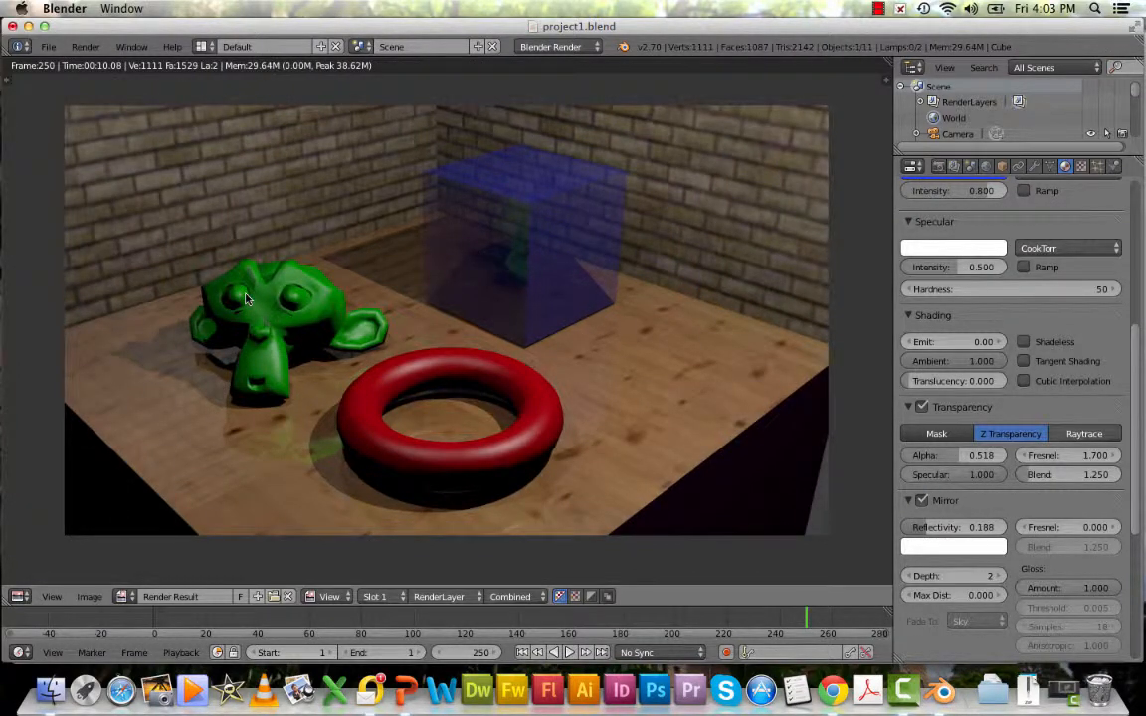
mouse_move(397, 474)
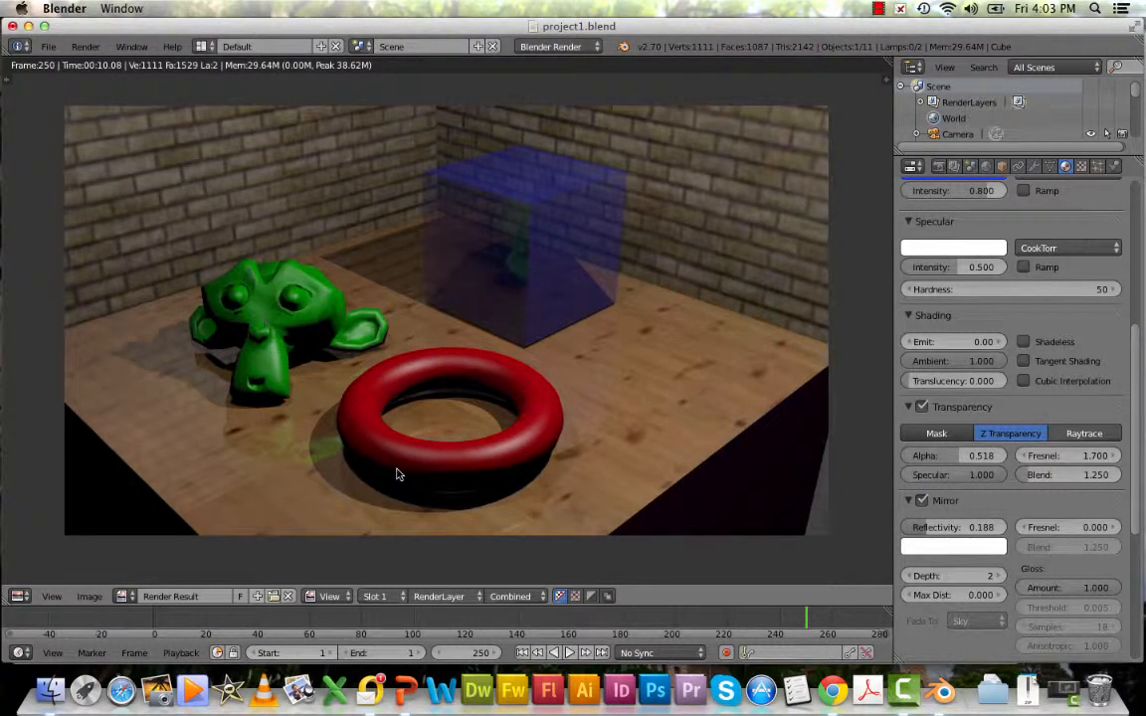